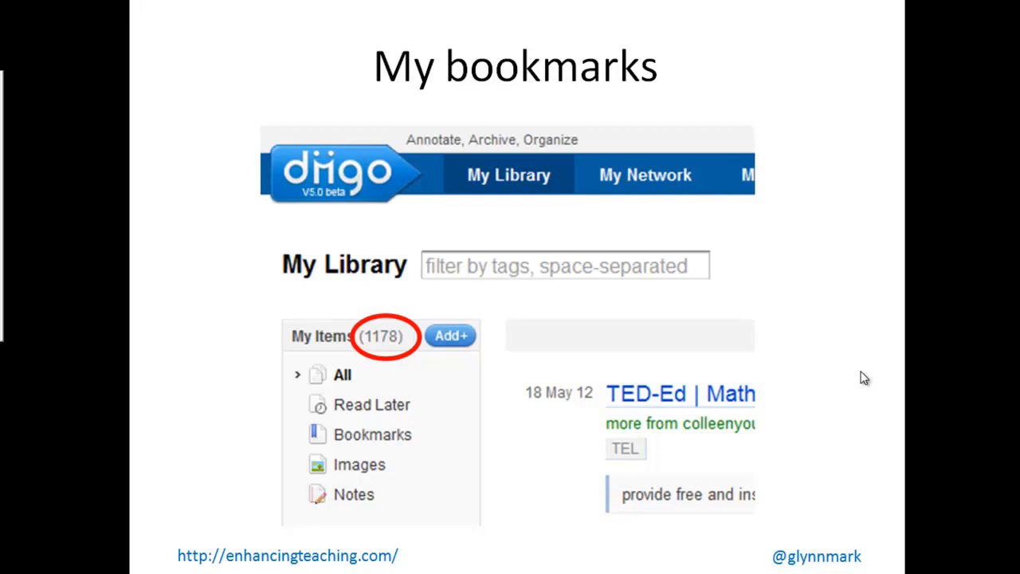
mouse_move(682, 285)
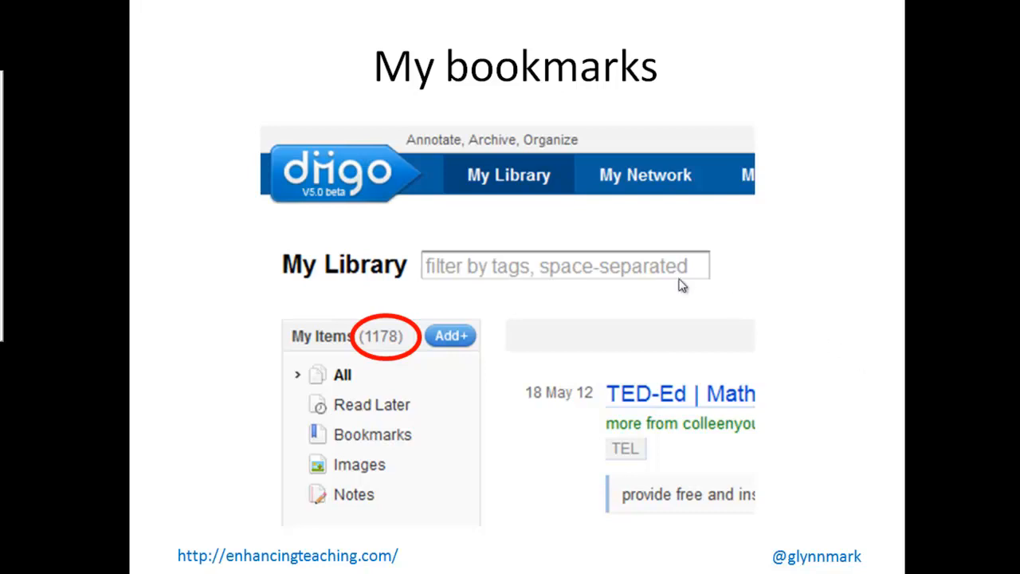
mouse_move(398, 361)
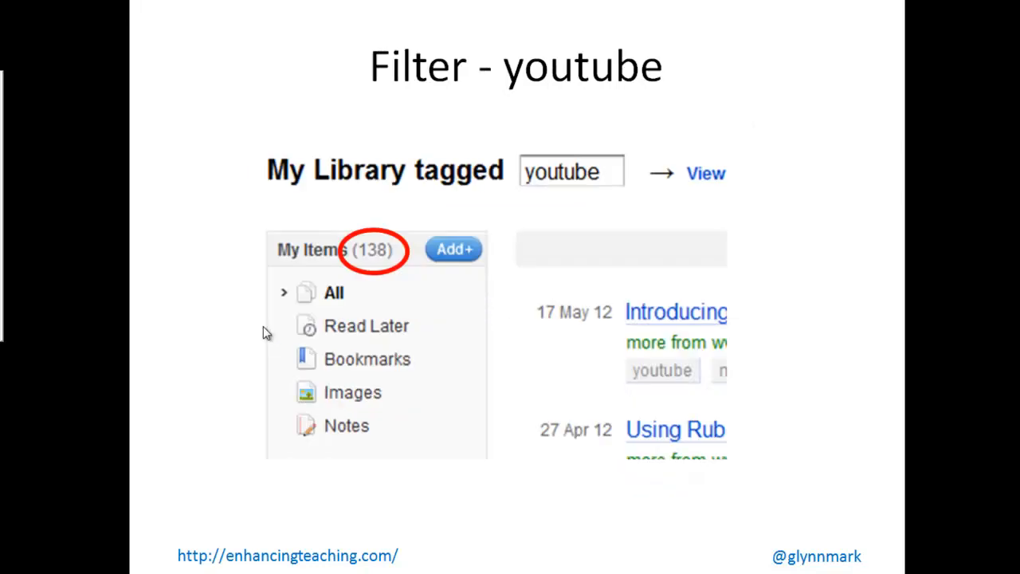
mouse_move(289, 336)
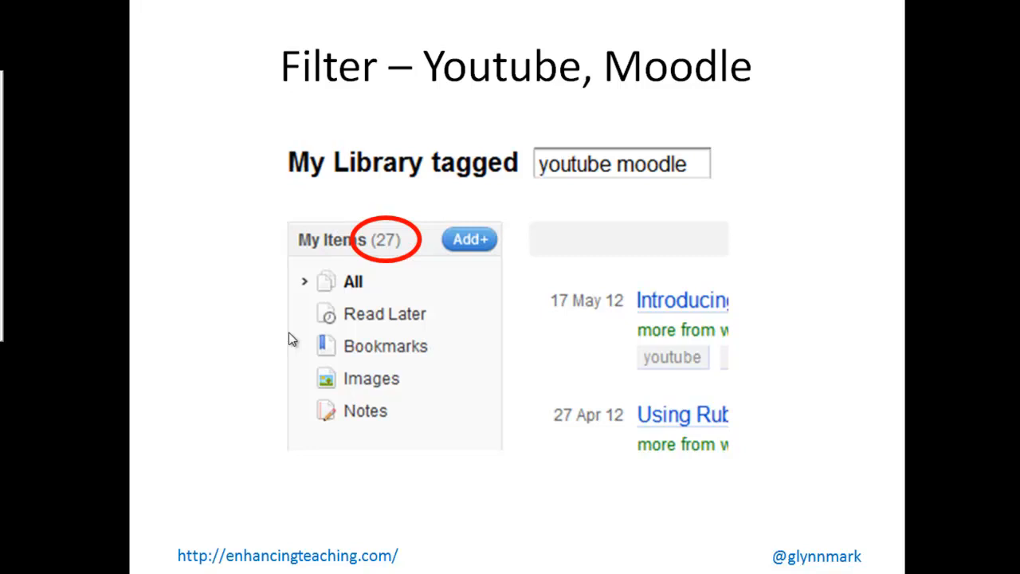
mouse_move(456, 273)
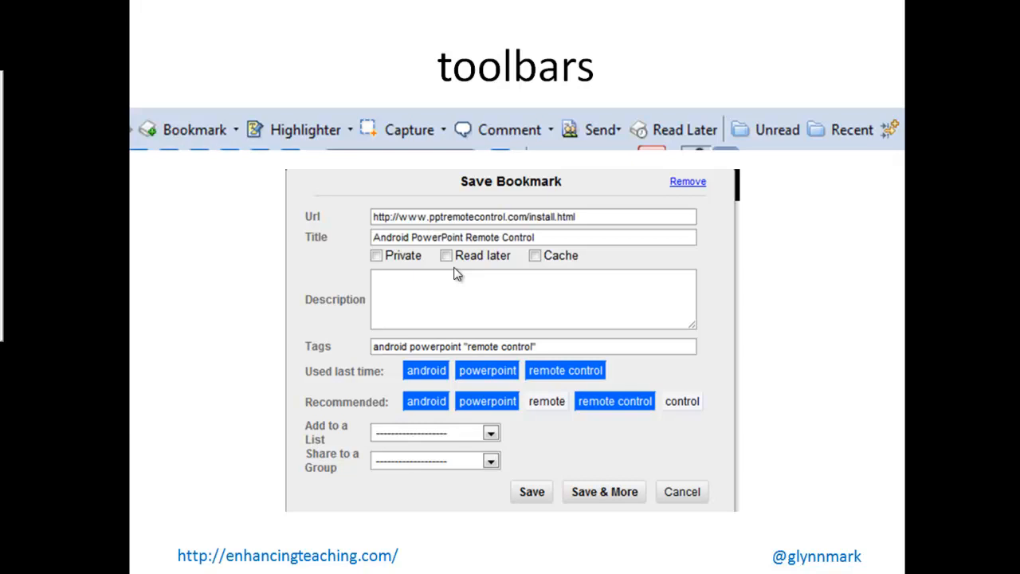
- Mark the complete-environment passage pink and the conference-participants passage yellow on the educology article
left_click(681, 491)
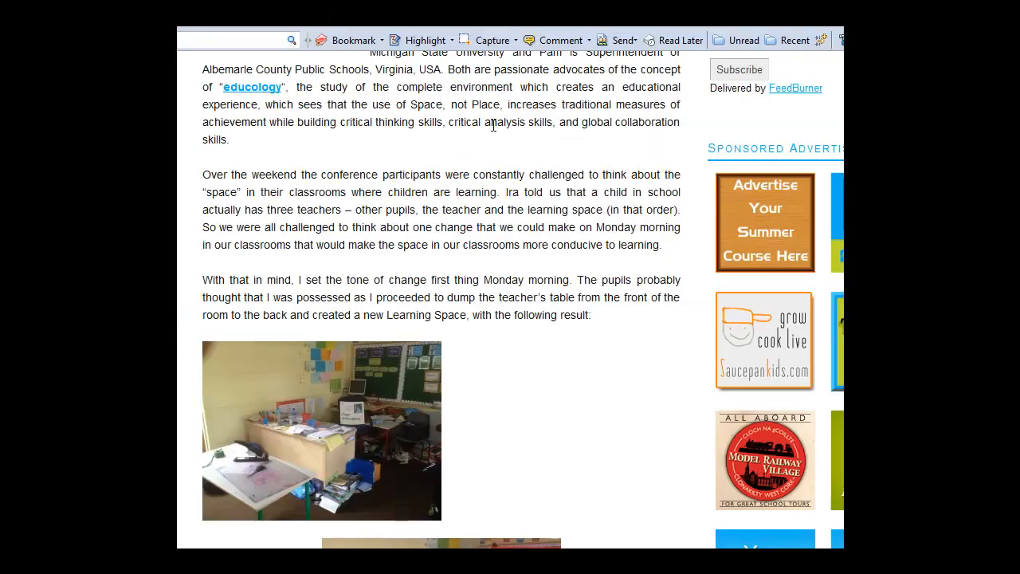
mouse_move(453, 100)
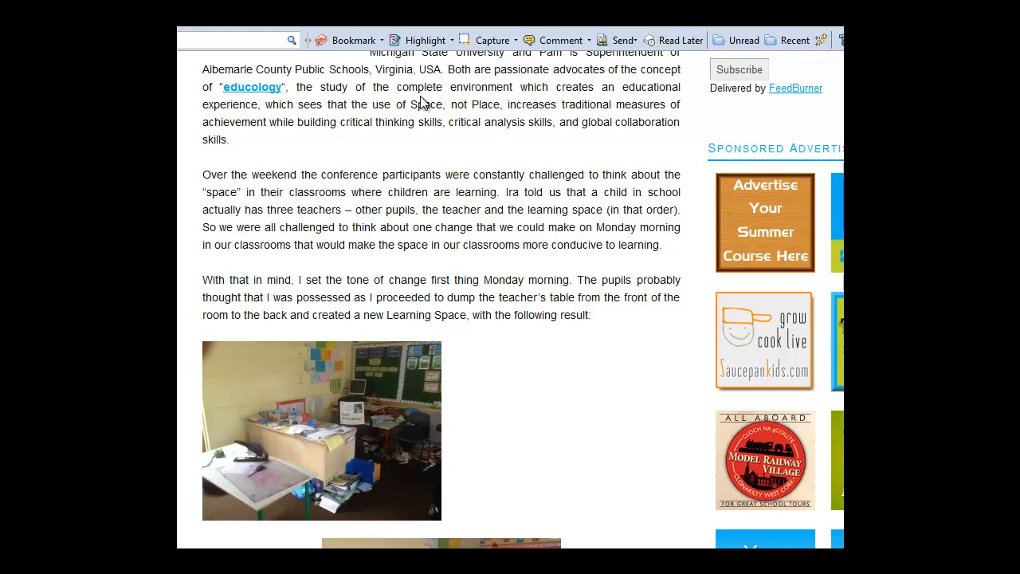
left_click_drag(406, 87, 494, 122)
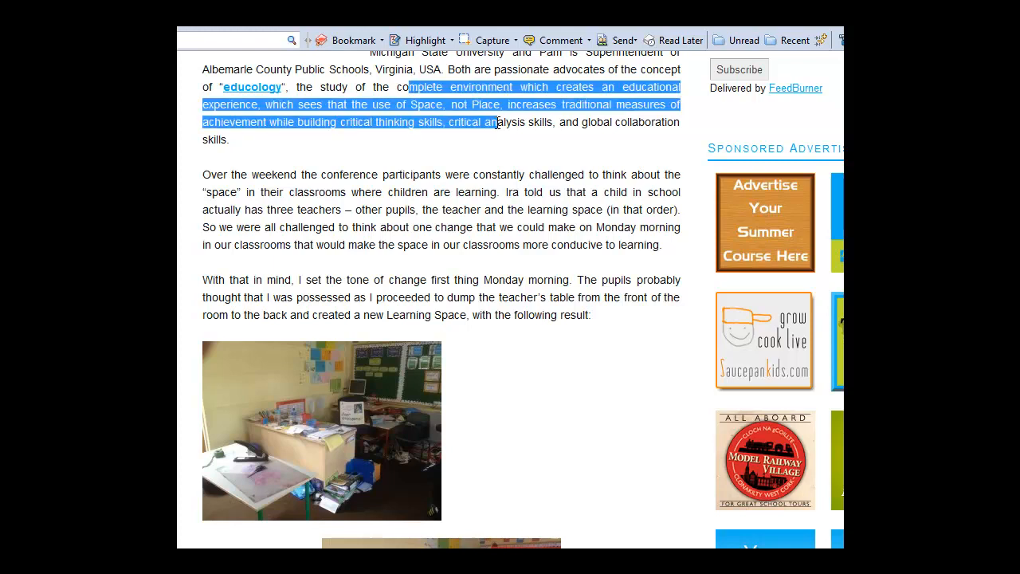
left_click(418, 40)
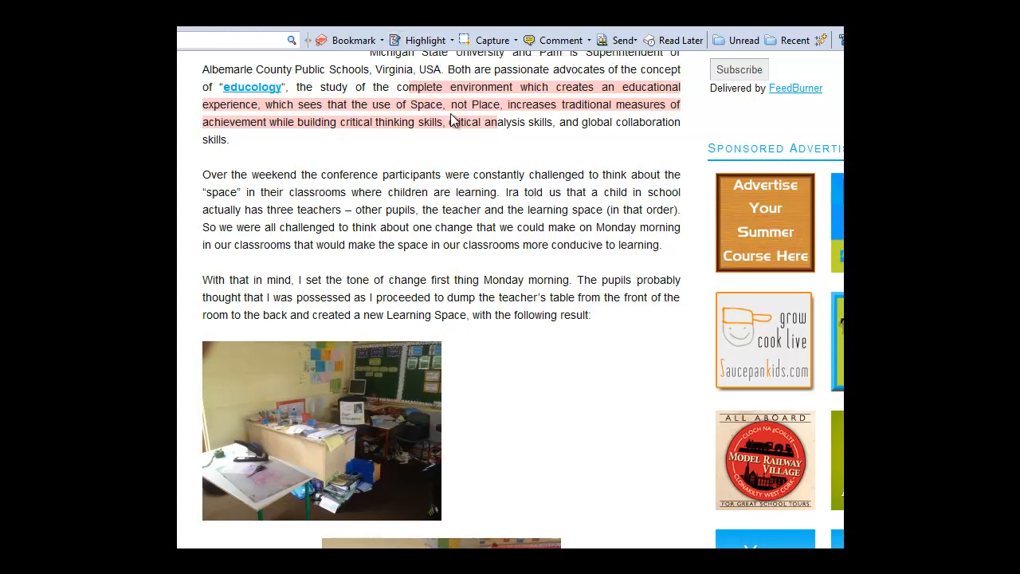
mouse_move(423, 163)
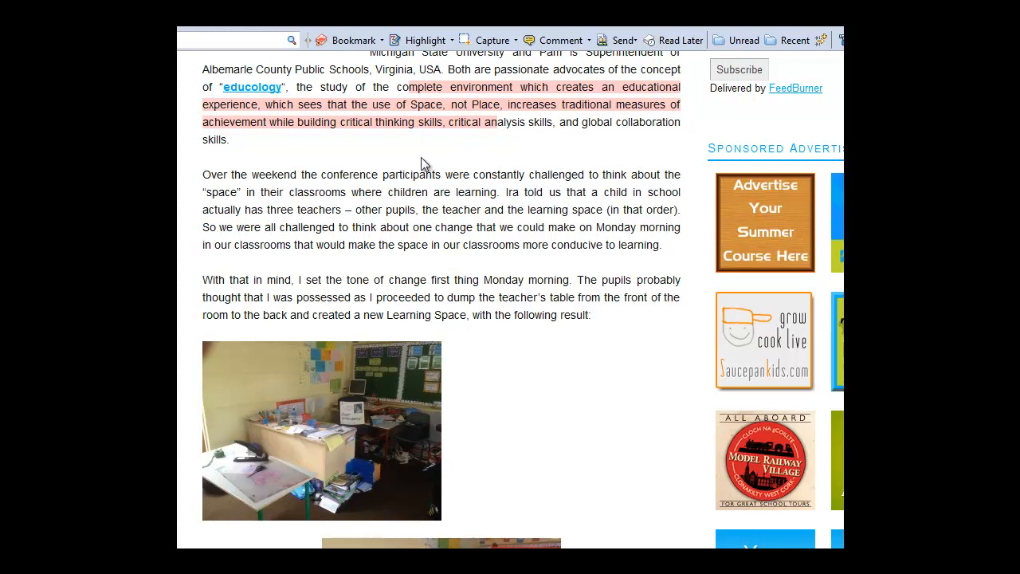
left_click(452, 40)
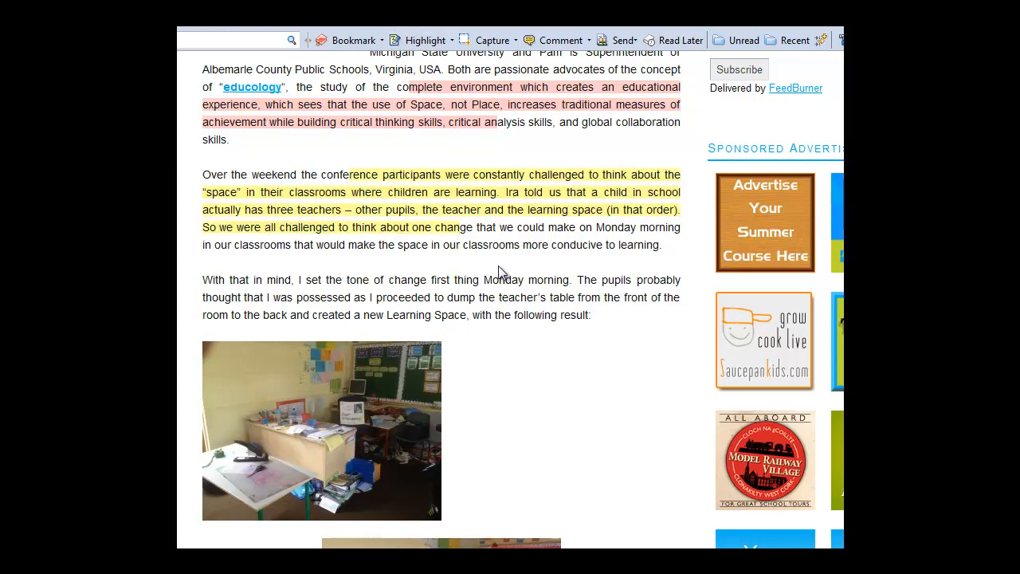
mouse_move(497, 229)
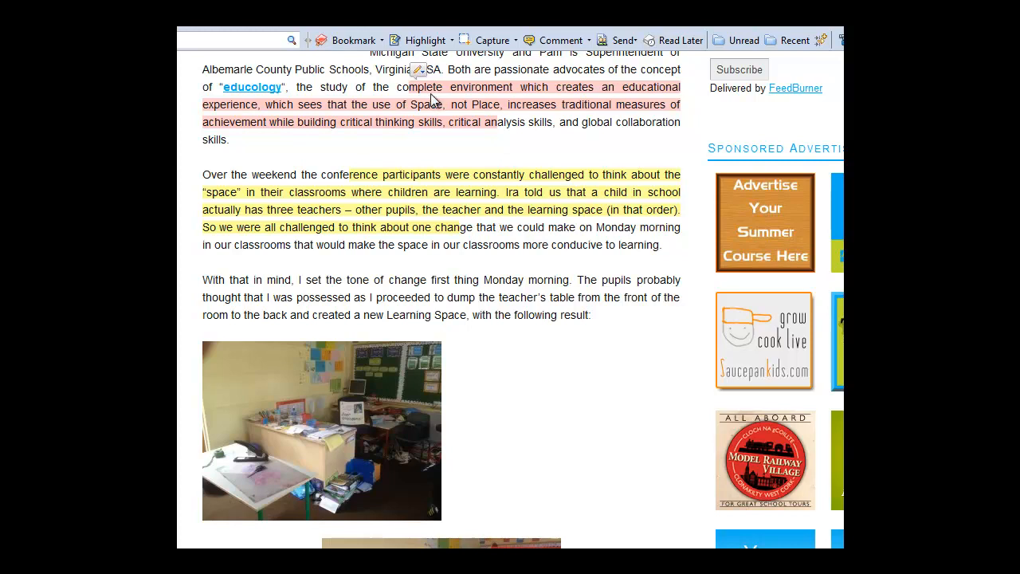
mouse_move(485, 226)
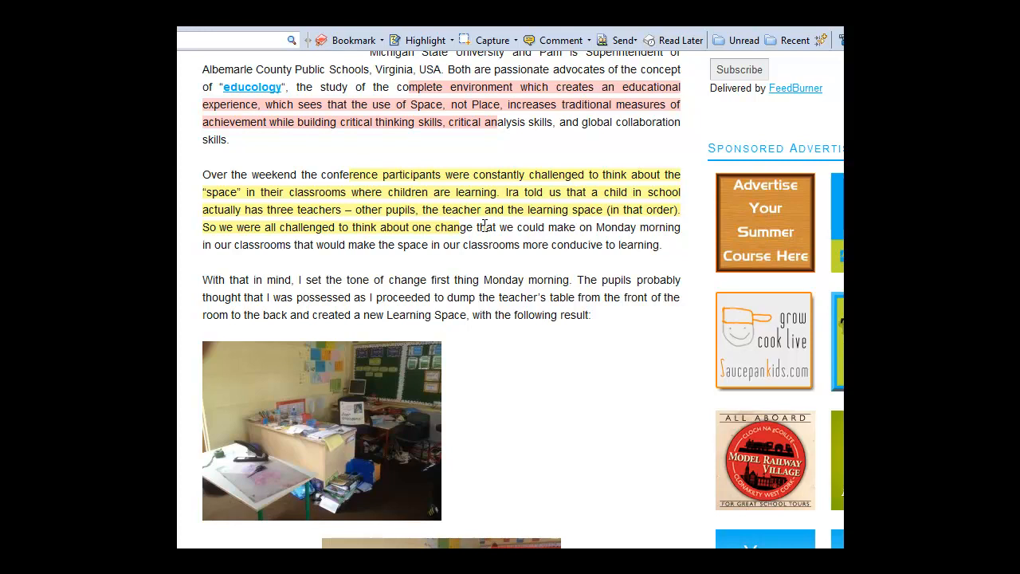
mouse_move(636, 368)
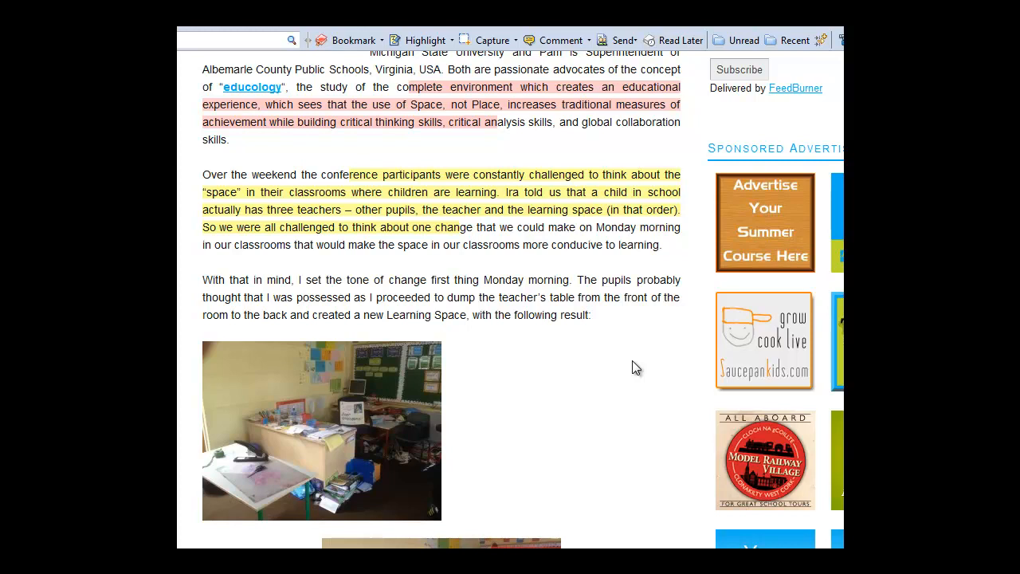
mouse_move(554, 167)
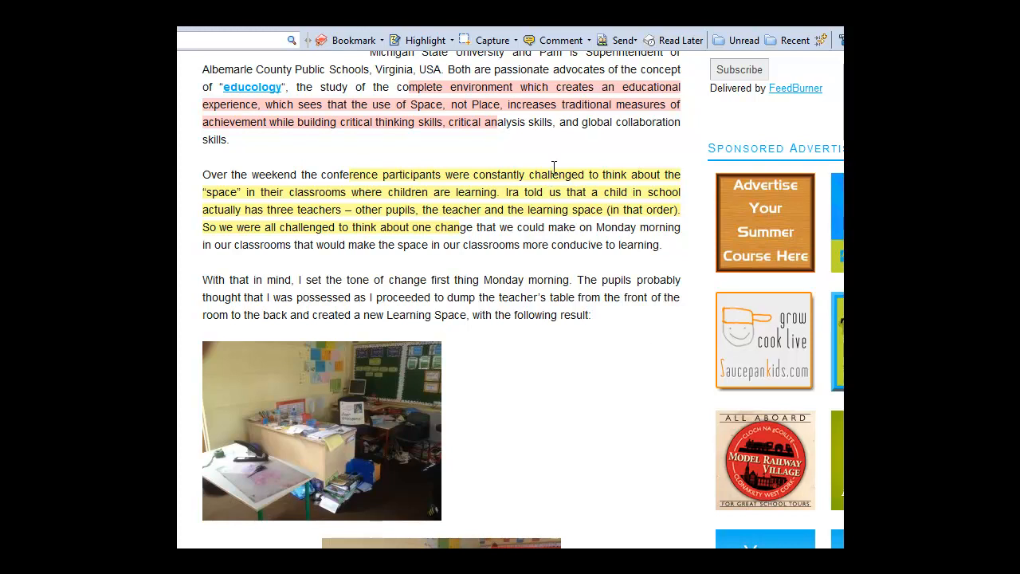
mouse_move(618, 40)
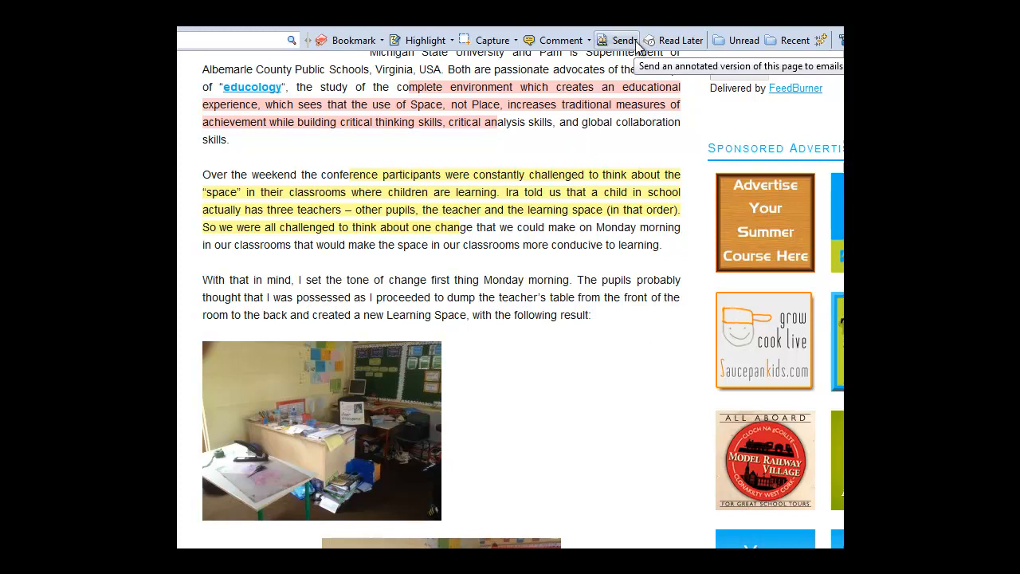
- Extract the page's annotations via Send, listing both highlights under 'From Teaching Space to Learning Space'
left_click(618, 40)
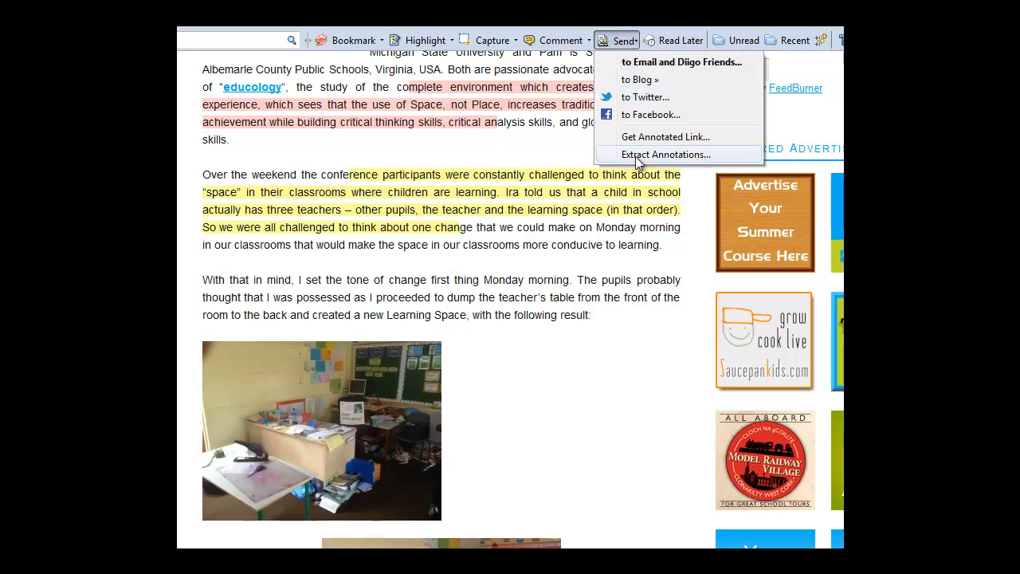
left_click(666, 154)
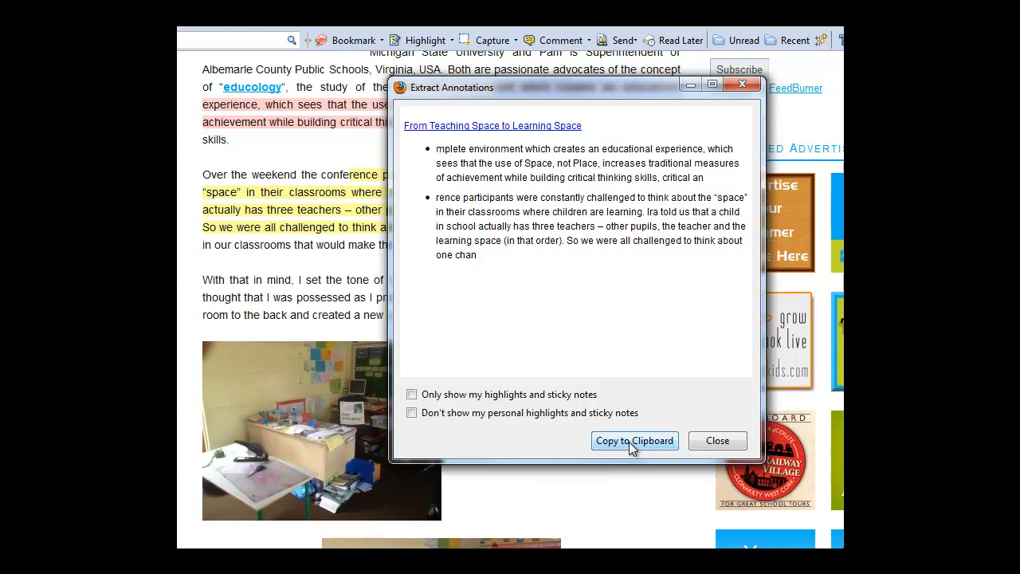
mouse_move(716, 440)
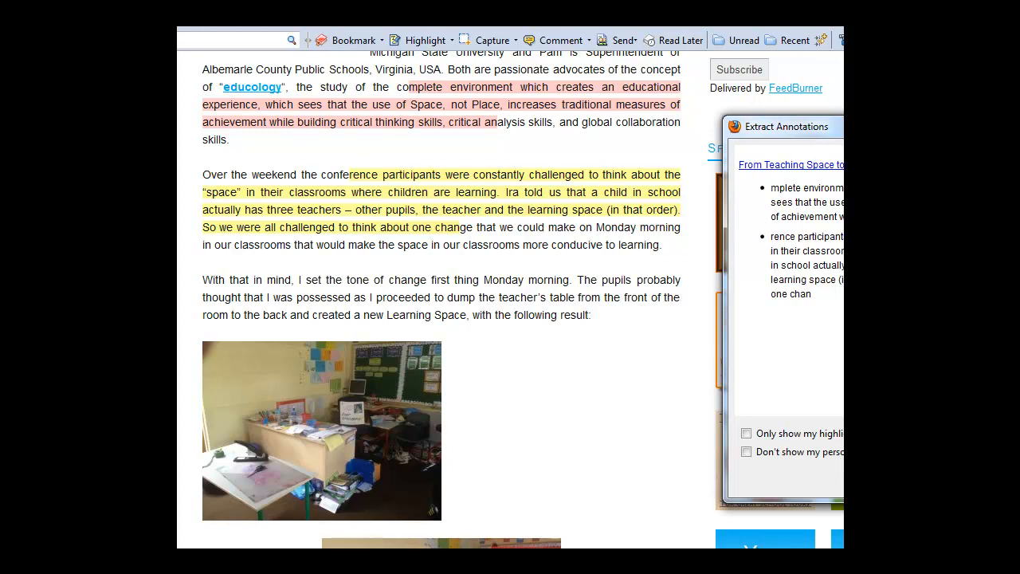
- Re-run Extract Annotations from Send before highlighting the passionate-advocates sentence yellow
left_click(620, 40)
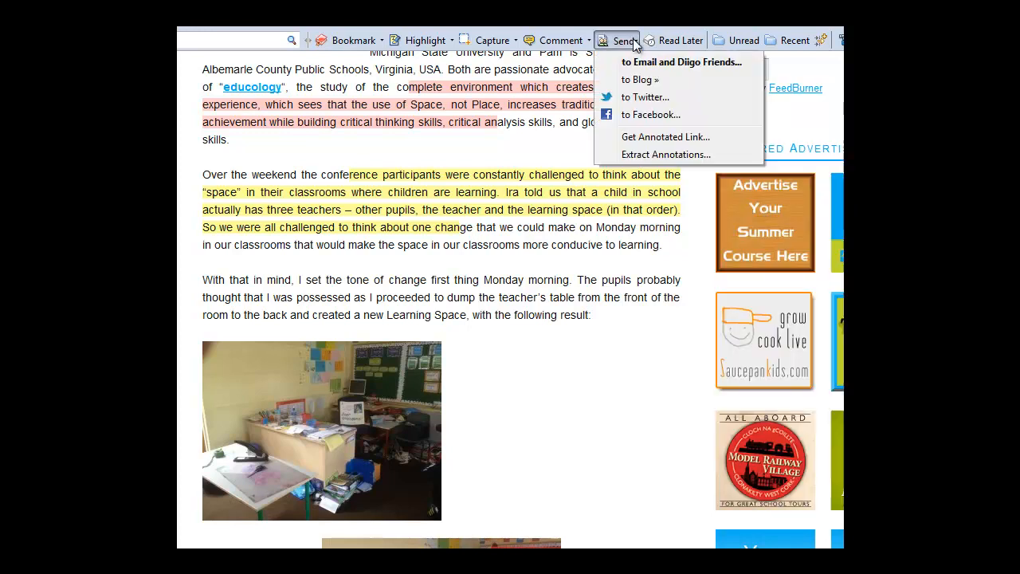
mouse_move(683, 62)
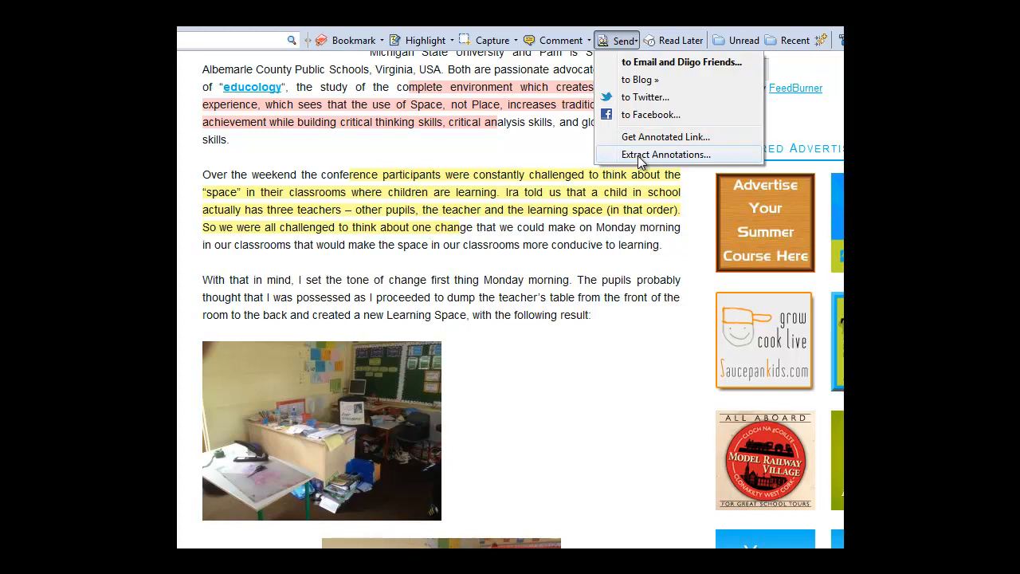
left_click(666, 154)
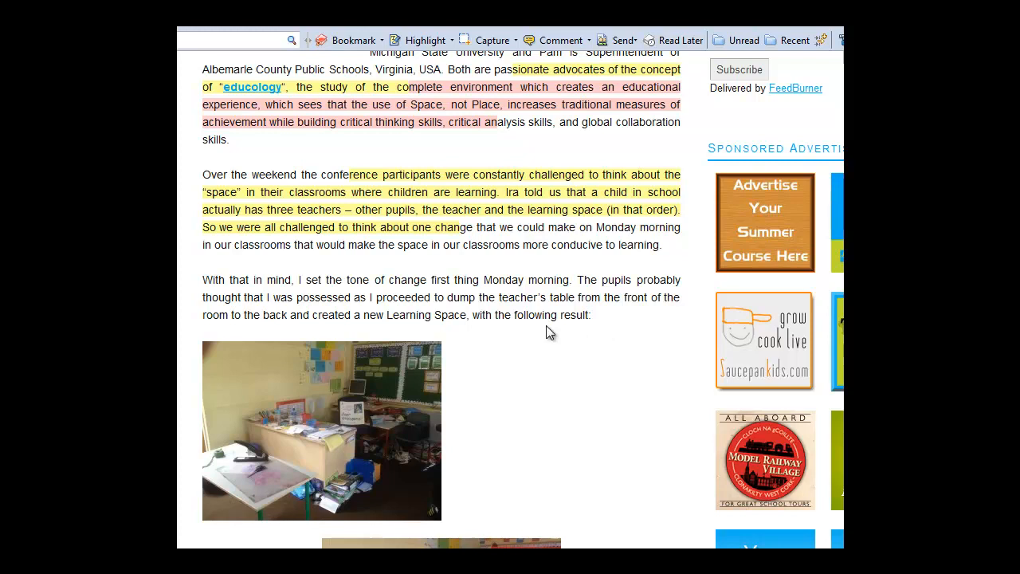
mouse_move(486, 40)
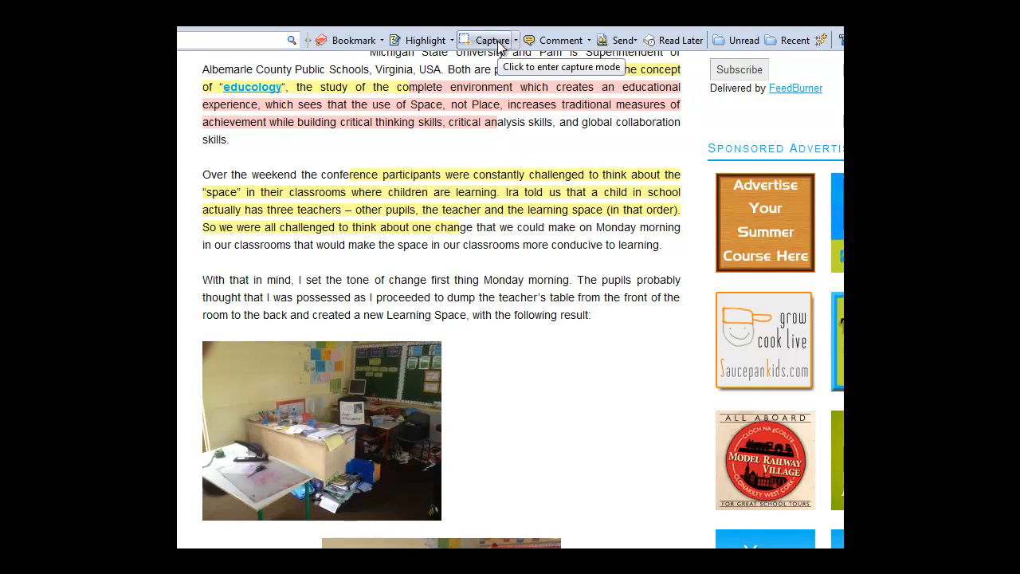
- Capture the classroom photo region of the article and save it to the Diigo library
left_click(487, 39)
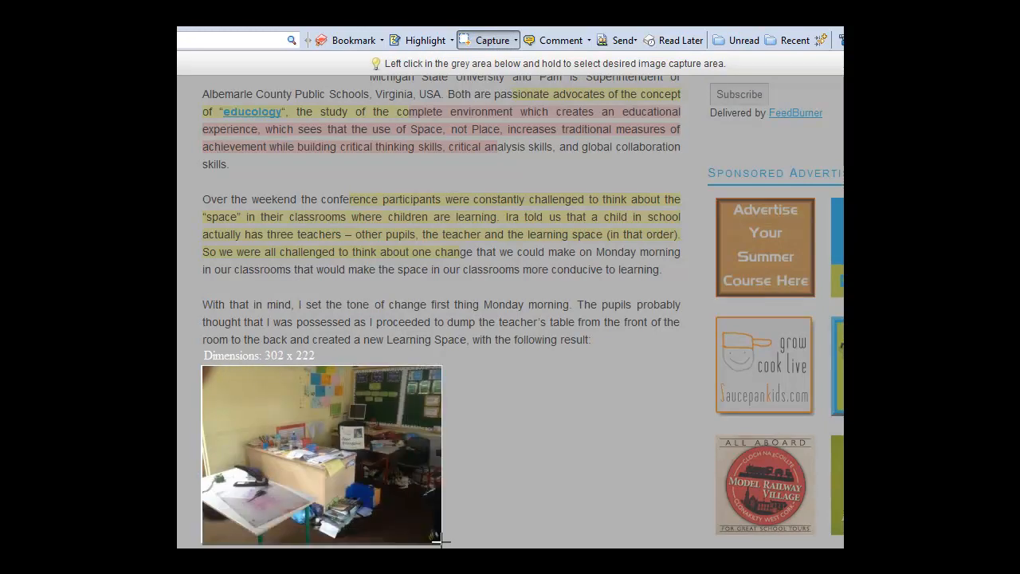
left_click_drag(203, 365, 446, 546)
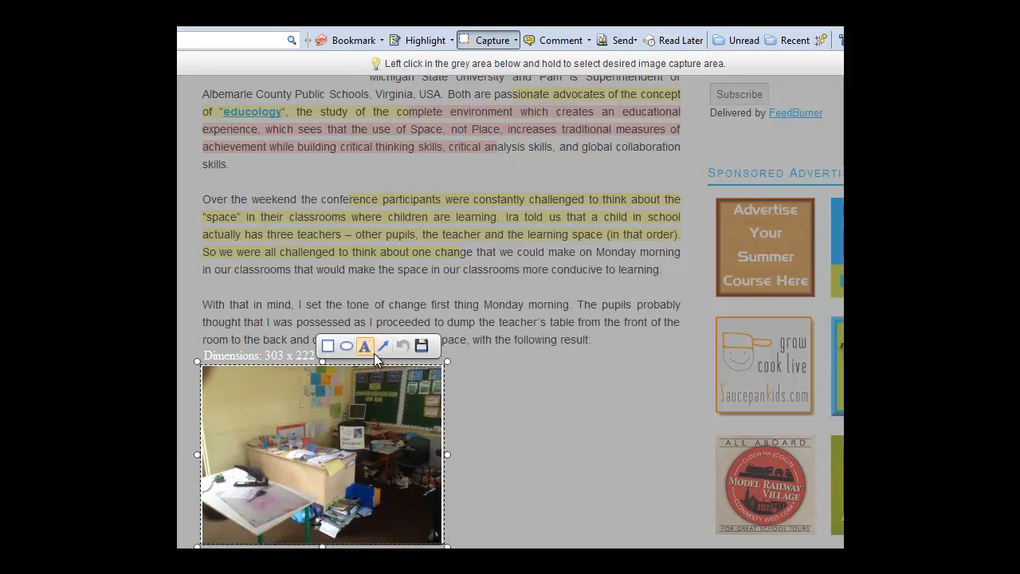
left_click(327, 346)
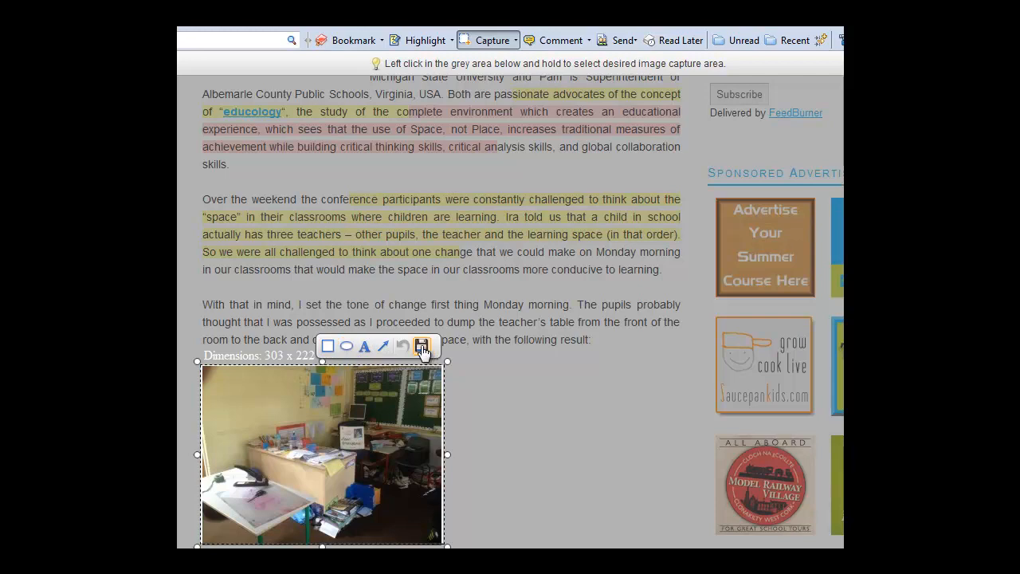
left_click(421, 345)
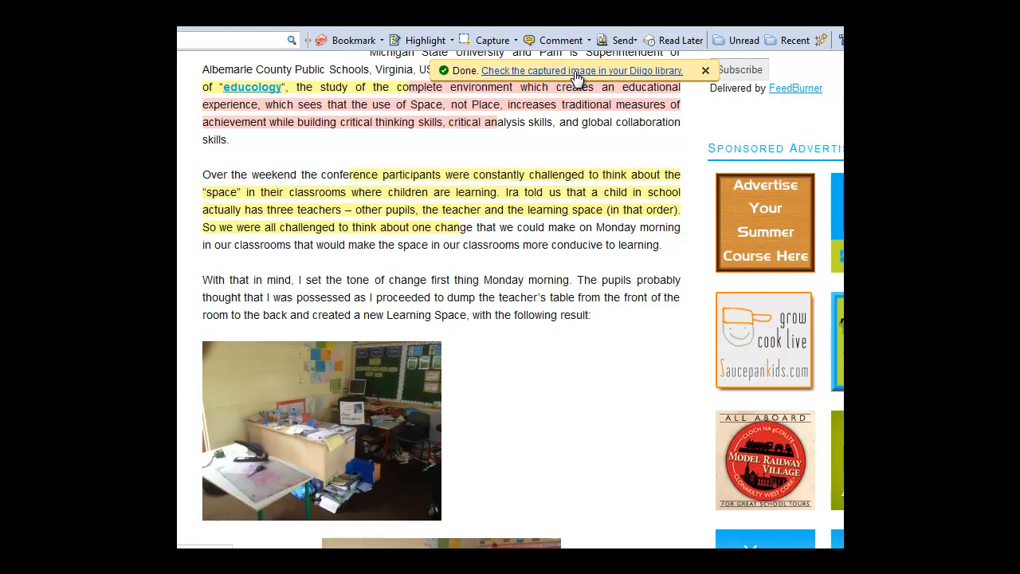
- View the captured photo in the library, then browse the Images collection where it is listed first
left_click(580, 71)
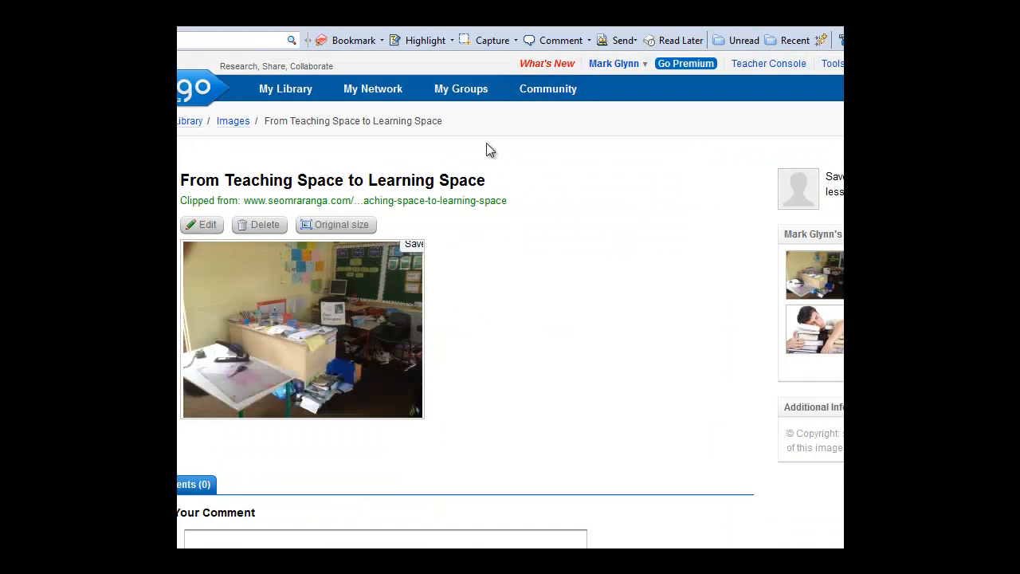
mouse_move(351, 206)
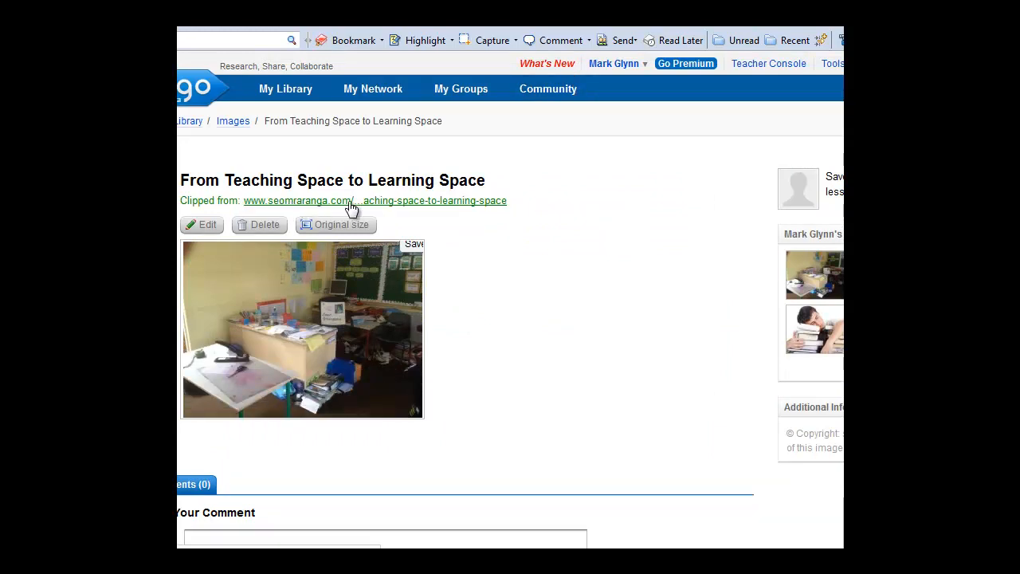
mouse_move(317, 326)
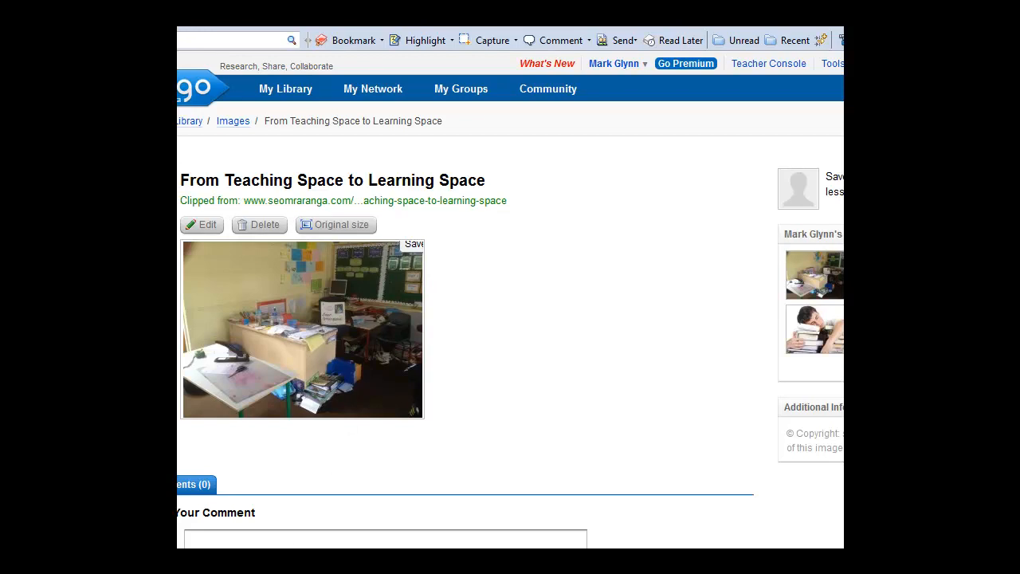
scroll("down", 3)
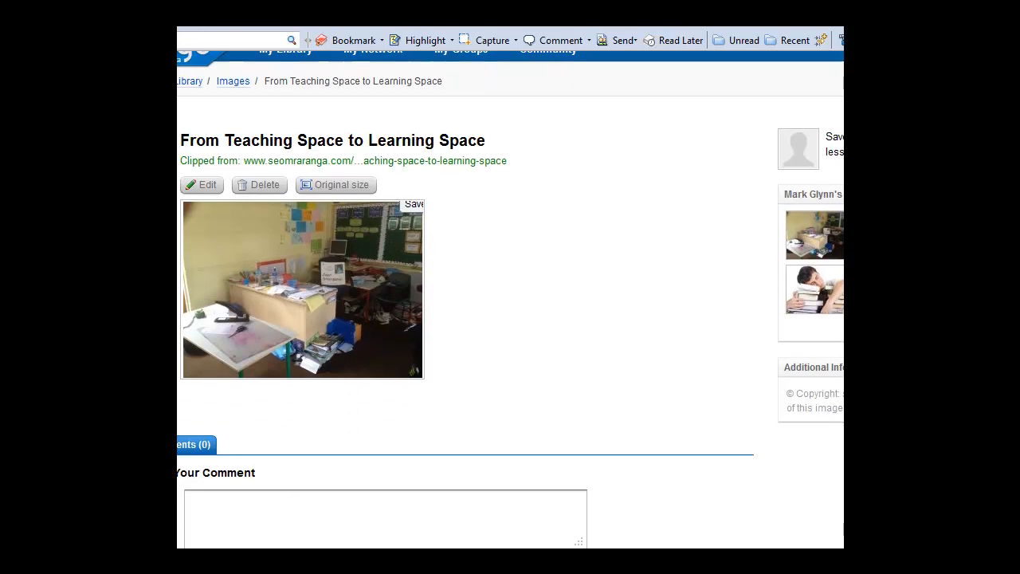
scroll("up", 3)
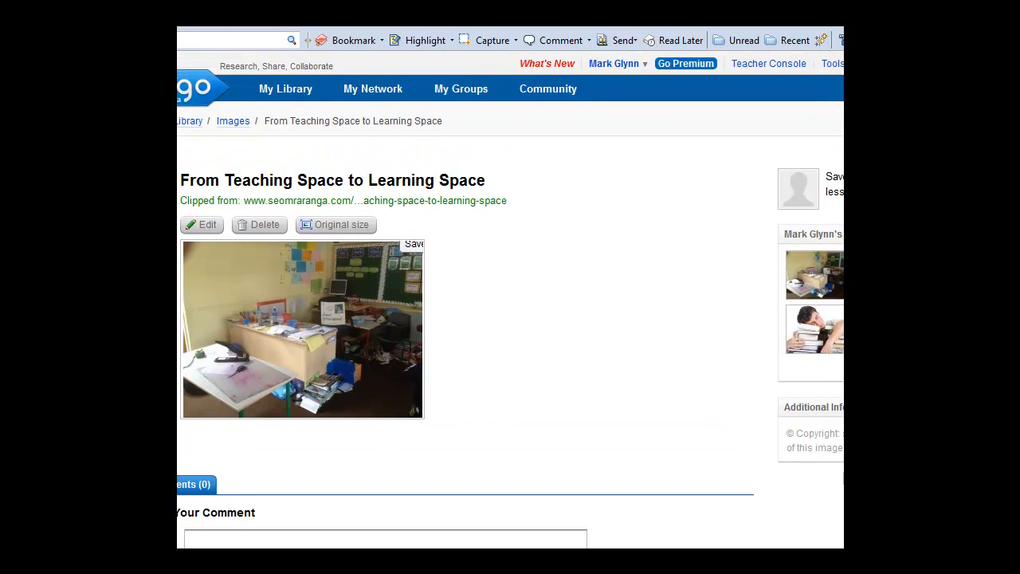
mouse_move(494, 245)
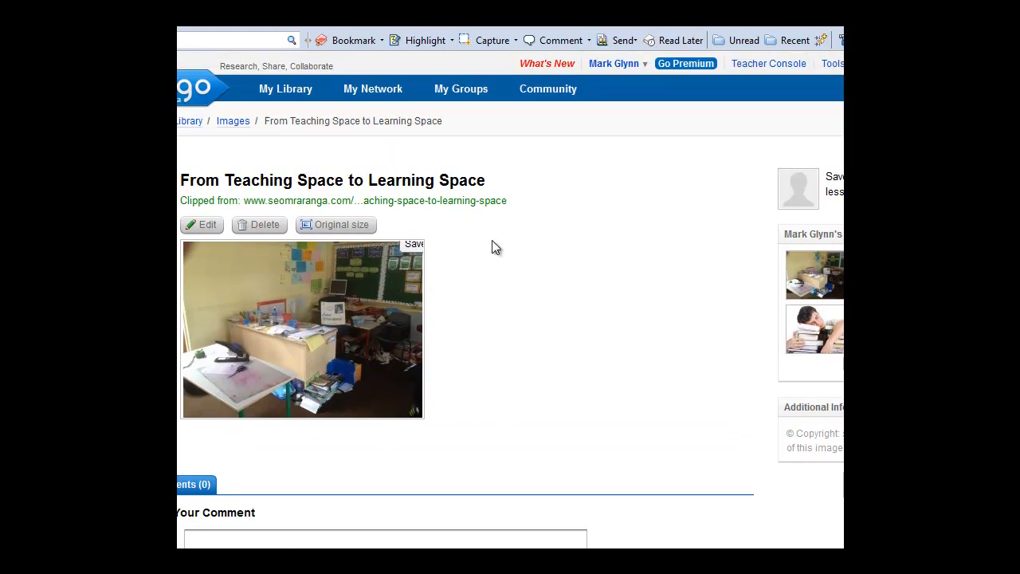
mouse_move(234, 121)
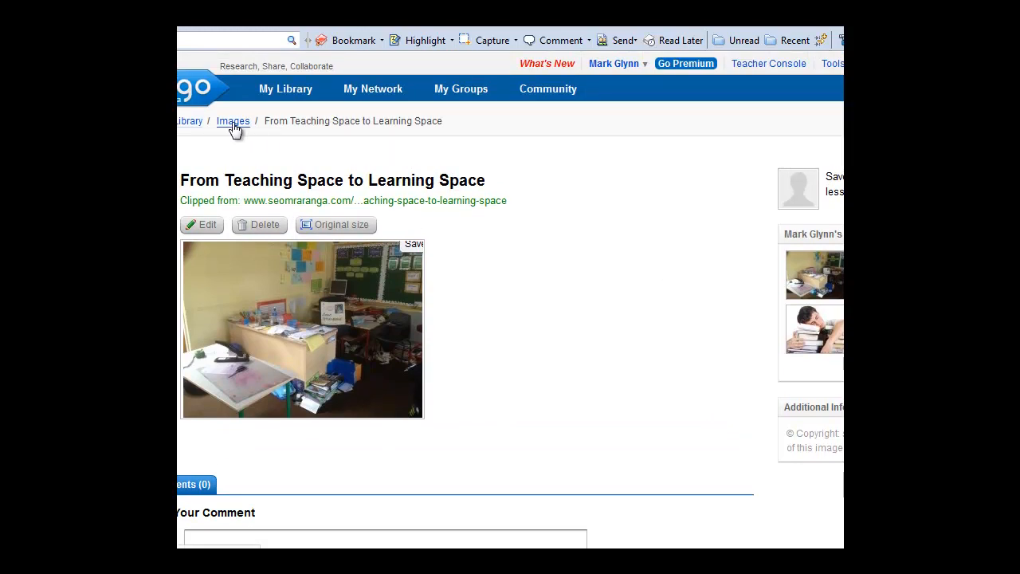
left_click(233, 121)
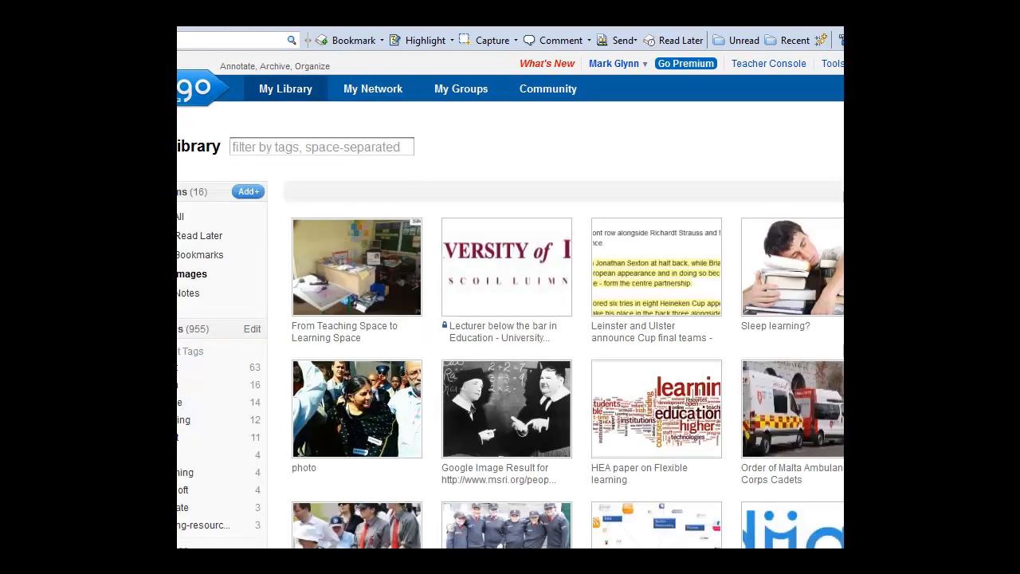
scroll("down", 3)
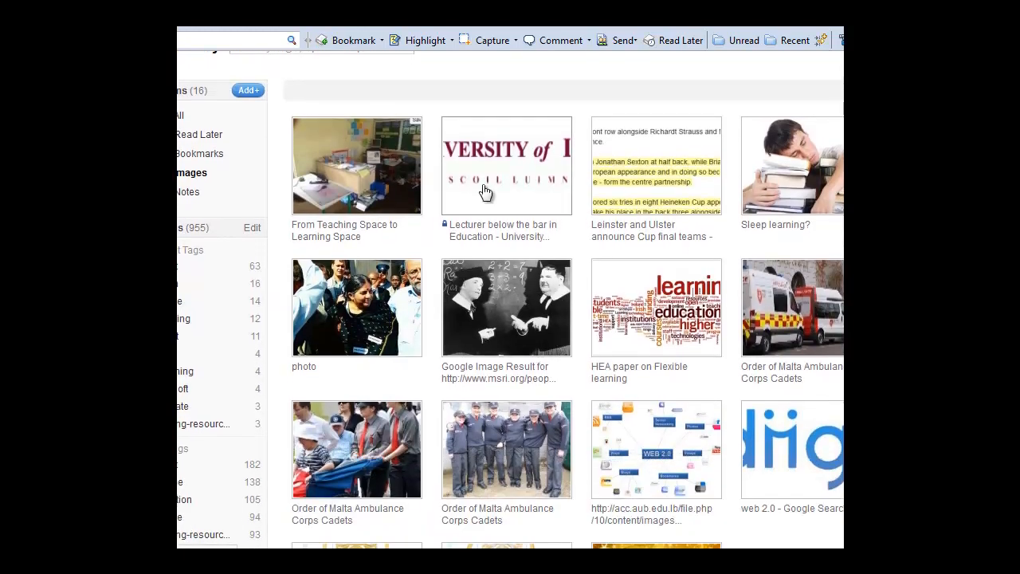
mouse_move(590, 206)
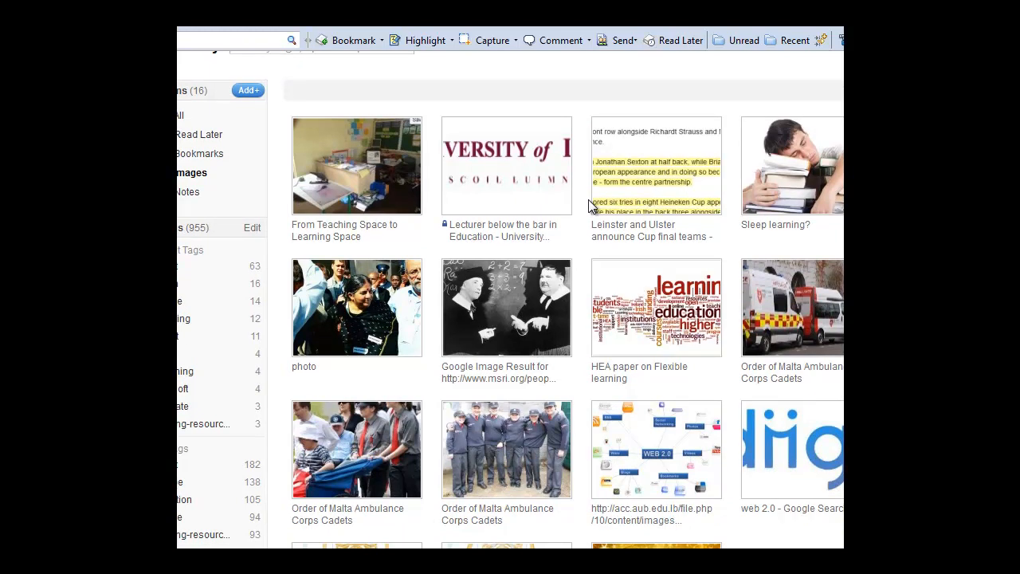
mouse_move(477, 209)
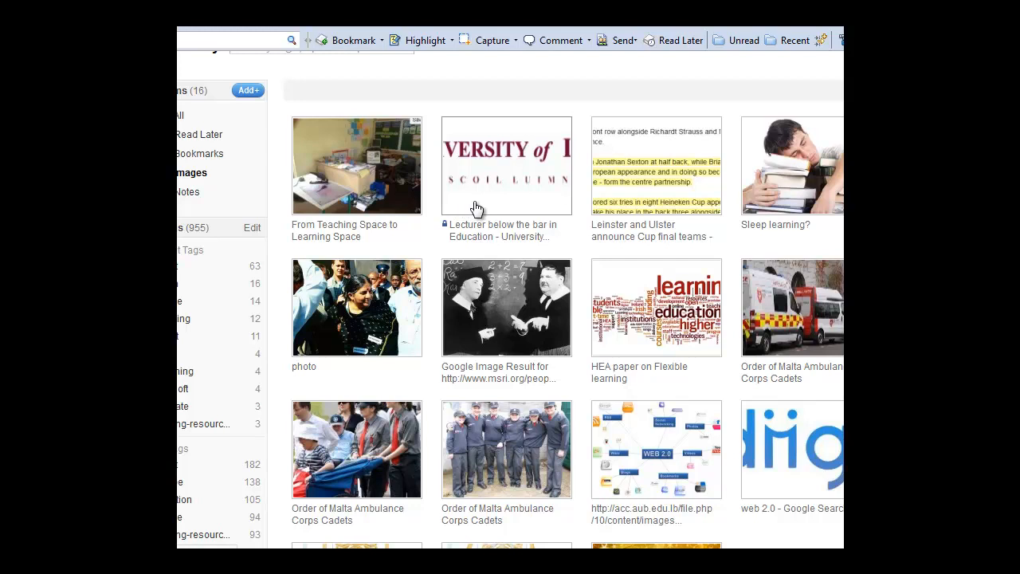
mouse_move(351, 139)
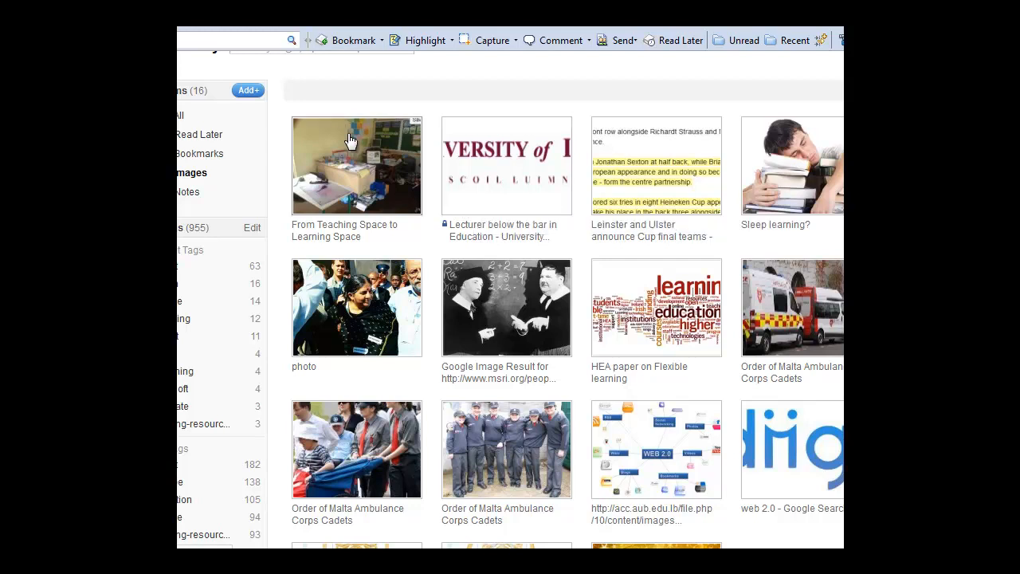
mouse_move(394, 151)
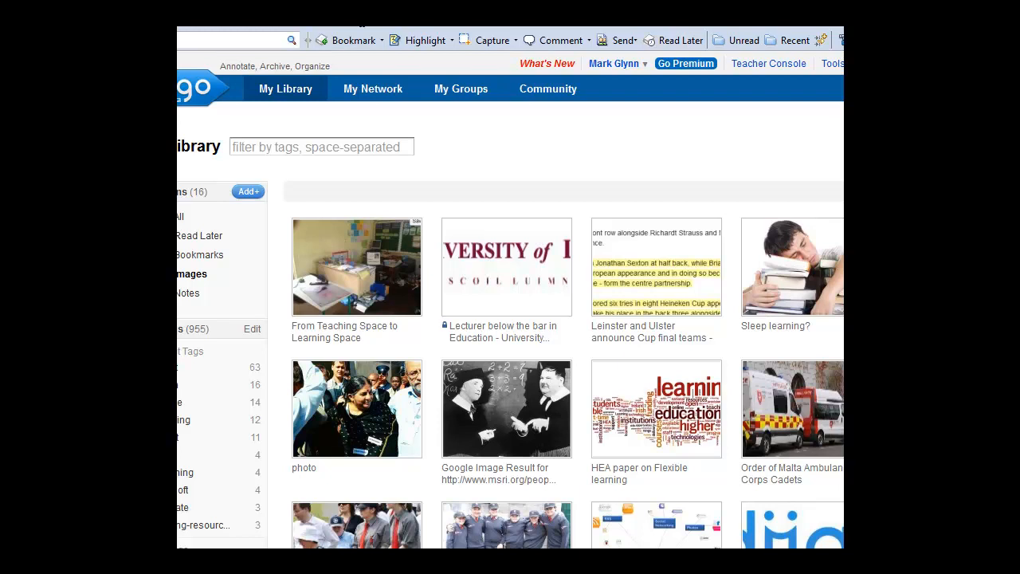
mouse_move(372, 88)
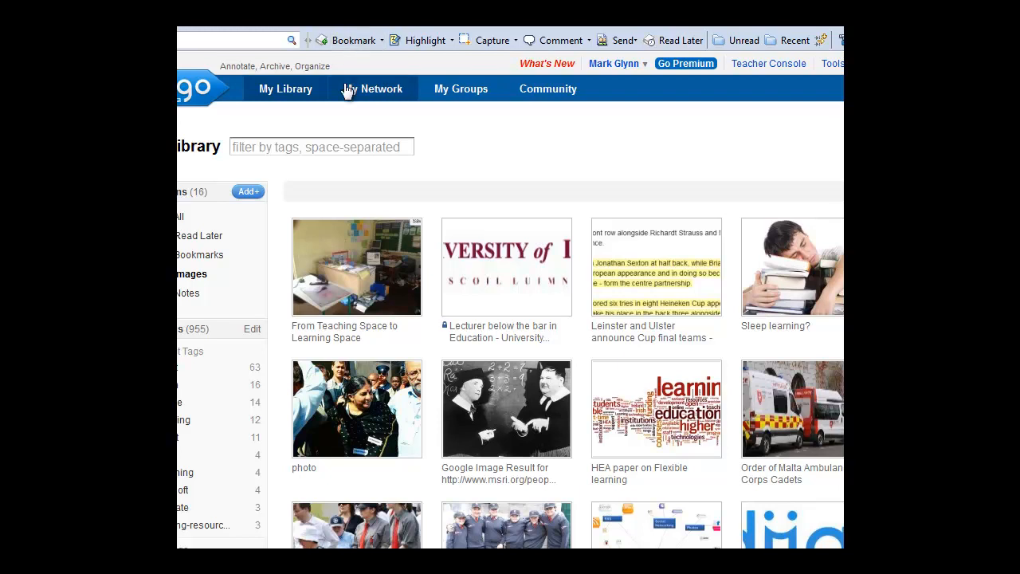
mouse_move(690, 375)
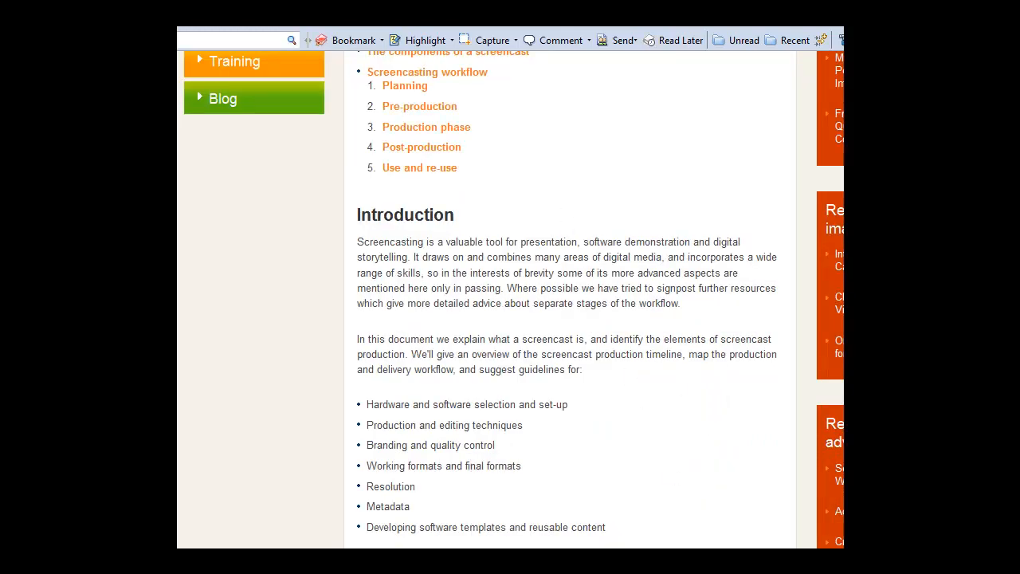
mouse_move(556, 126)
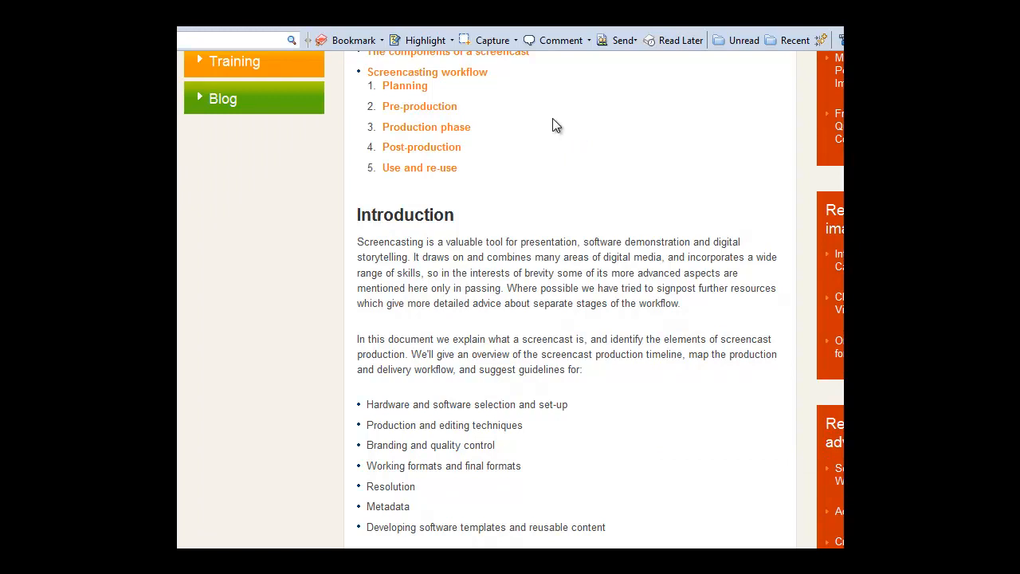
mouse_move(558, 39)
type("this is an excellent website")
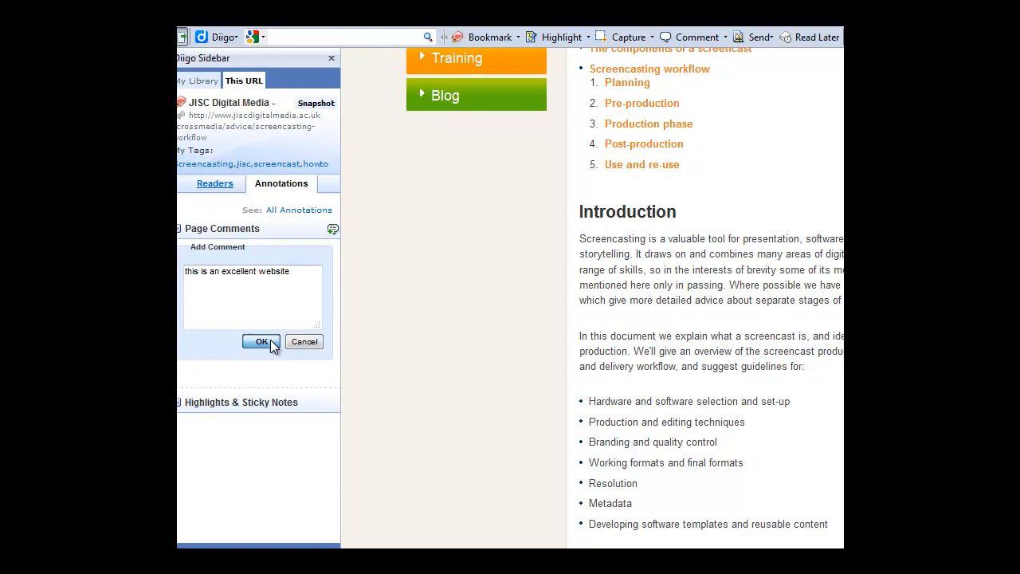
- Post the public comment 'this is an excellent website' on the JISC screencasting page
left_click(262, 341)
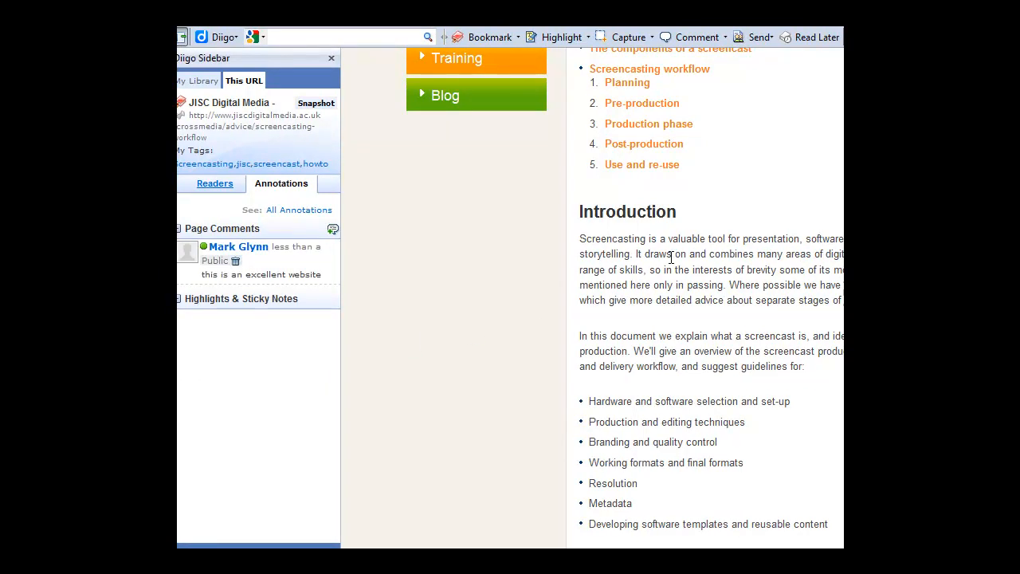
mouse_move(742, 272)
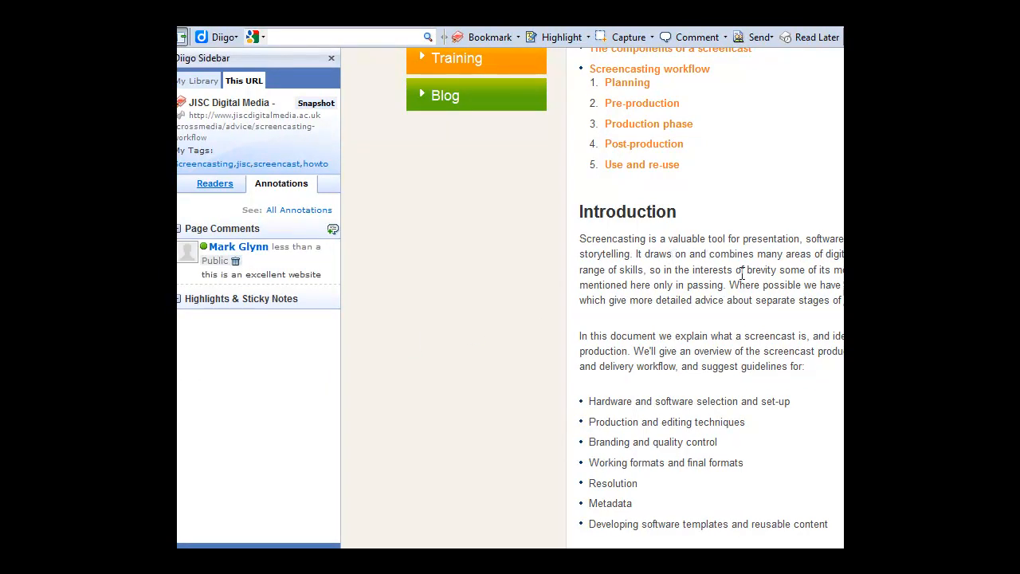
mouse_move(611, 270)
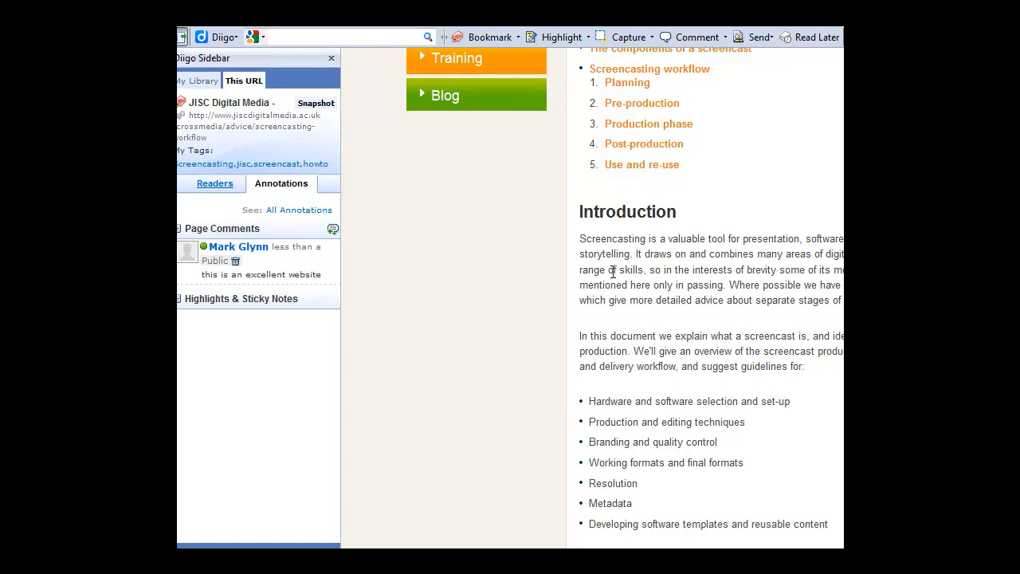
mouse_move(380, 353)
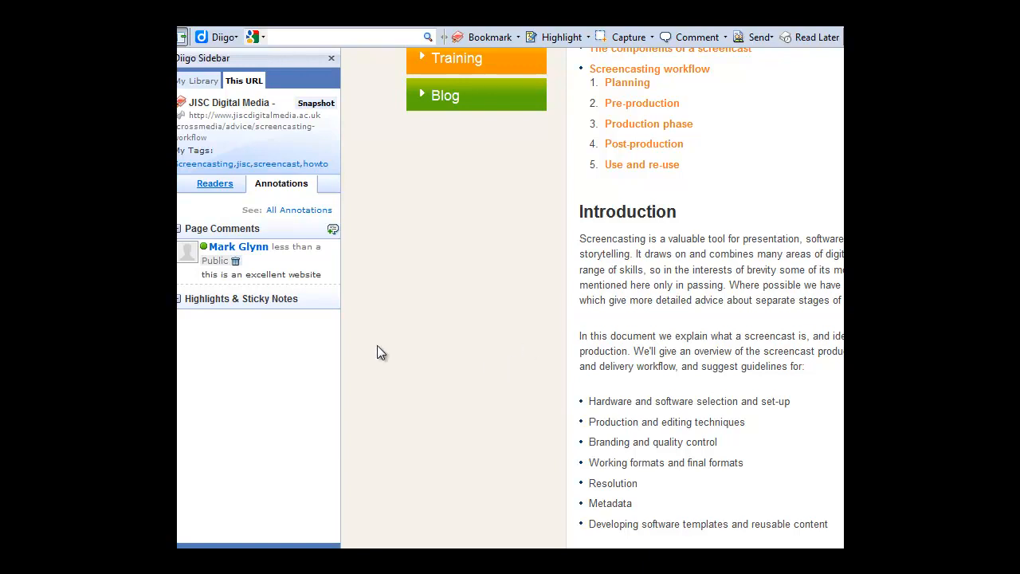
mouse_move(229, 267)
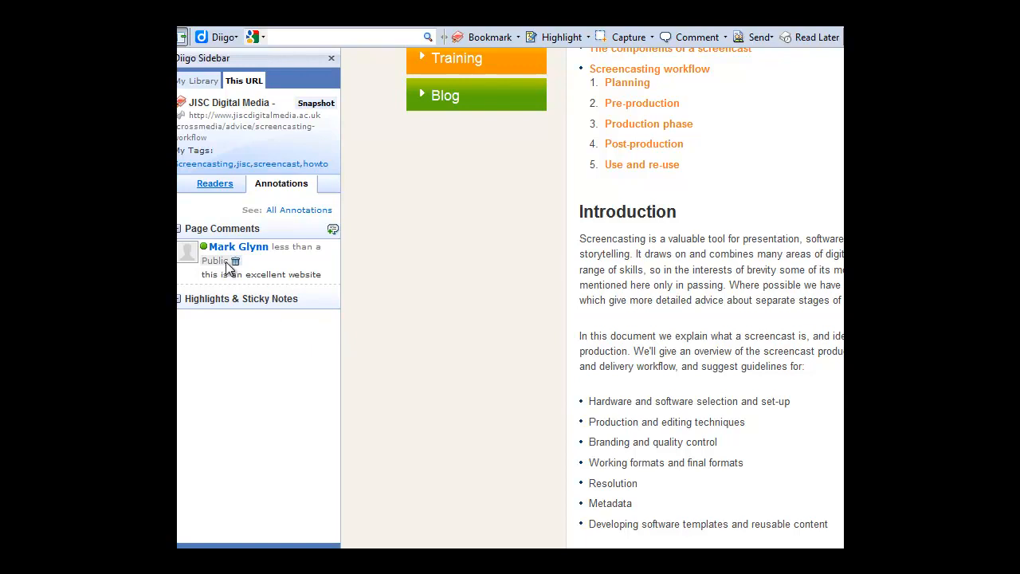
mouse_move(279, 275)
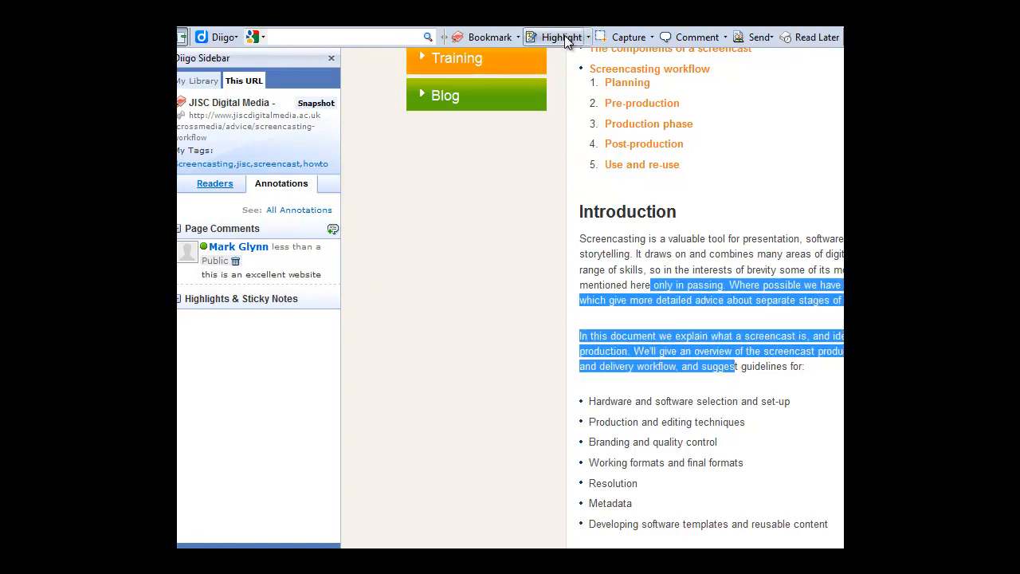
left_click(557, 36)
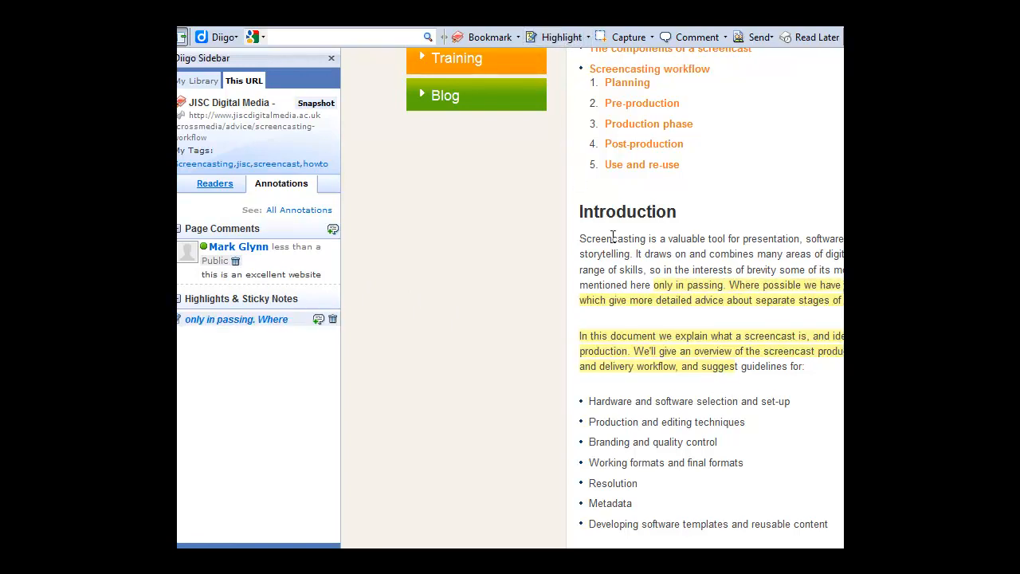
mouse_move(711, 65)
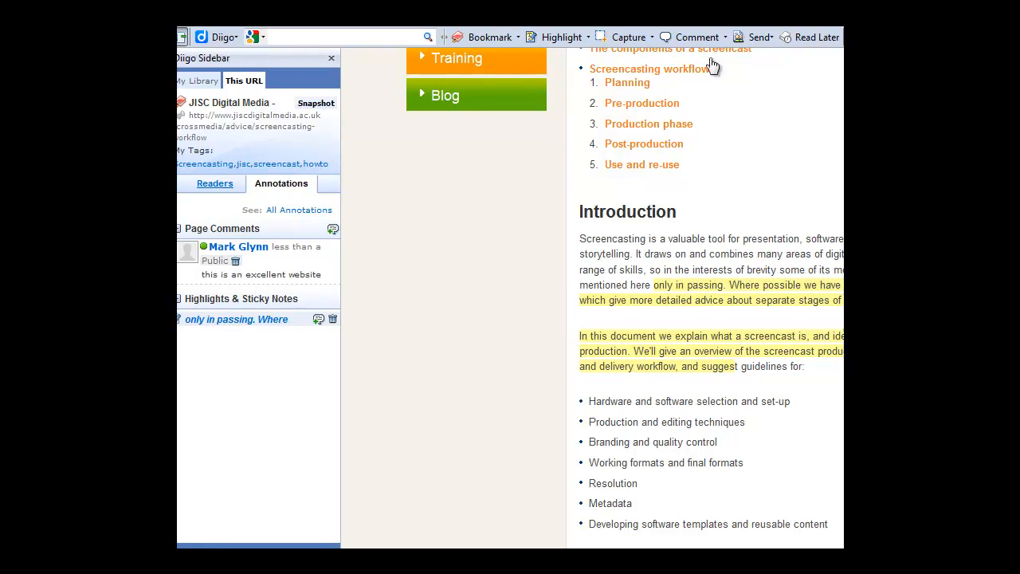
left_click(332, 229)
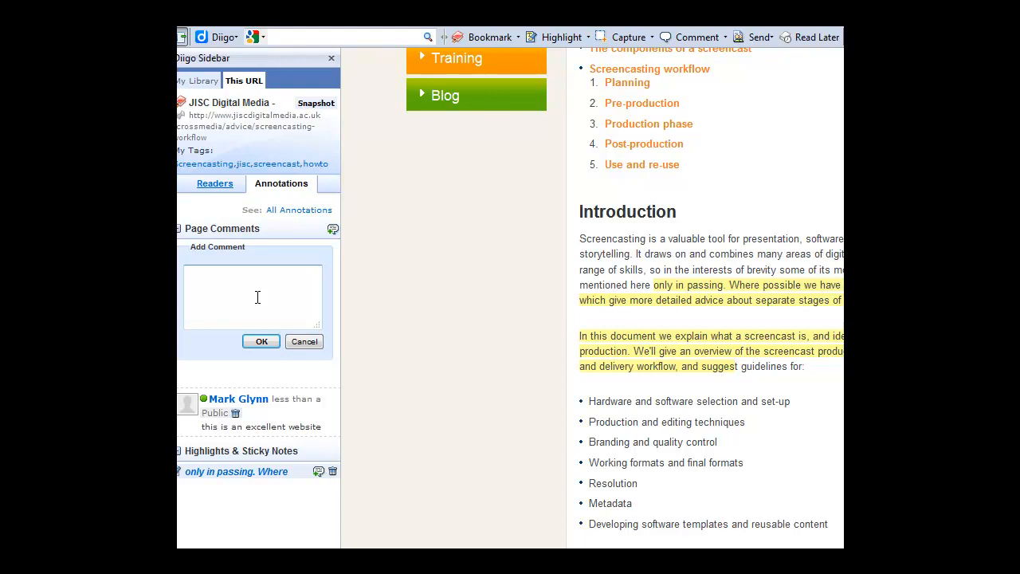
left_click(261, 341)
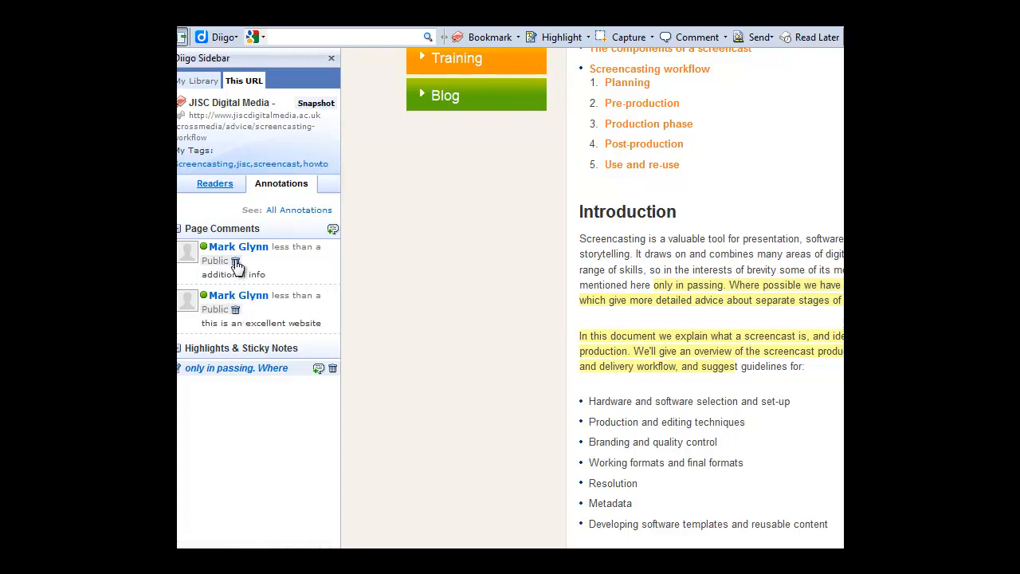
left_click(235, 261)
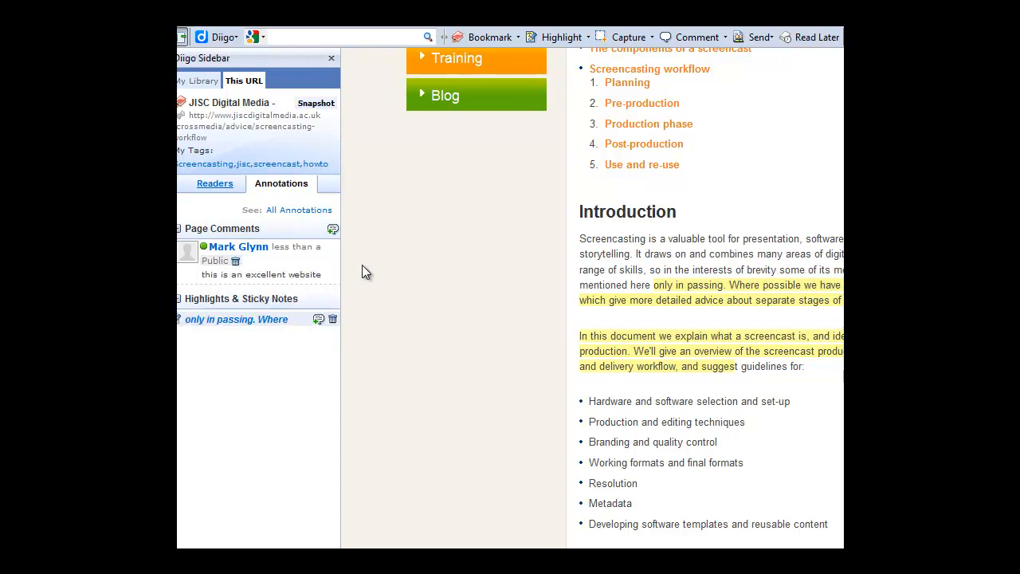
mouse_move(692, 36)
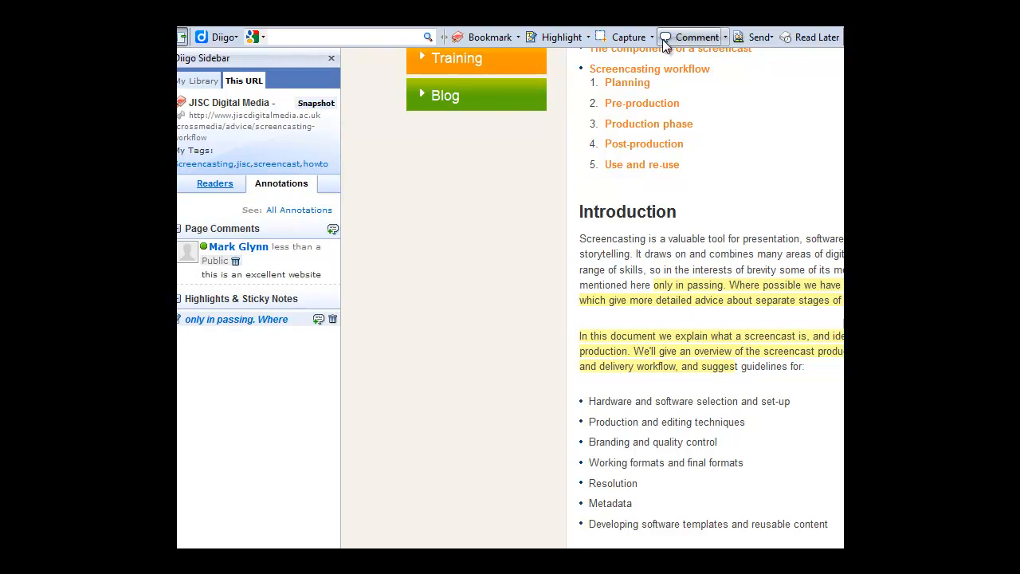
mouse_move(676, 44)
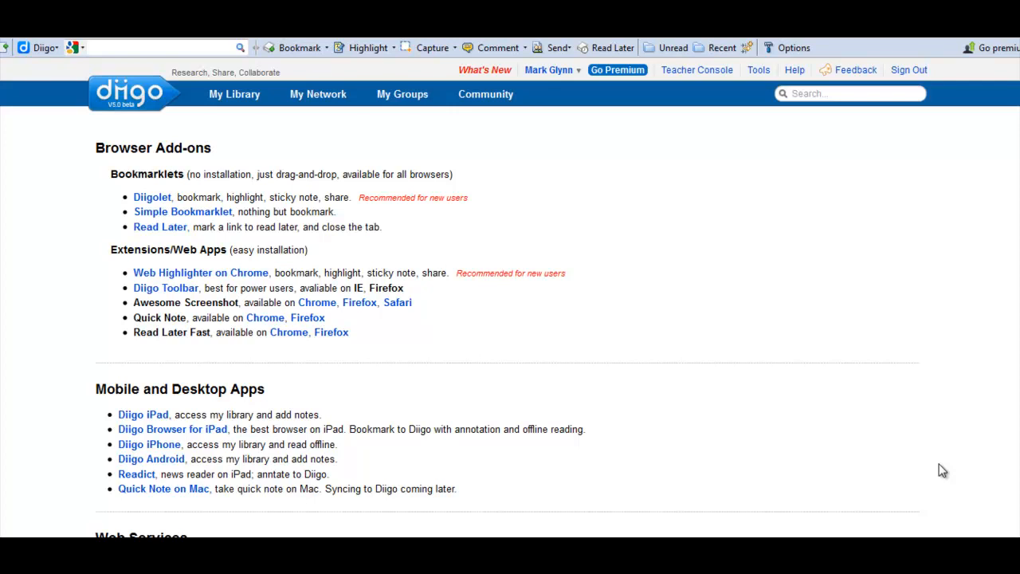
mouse_move(728, 293)
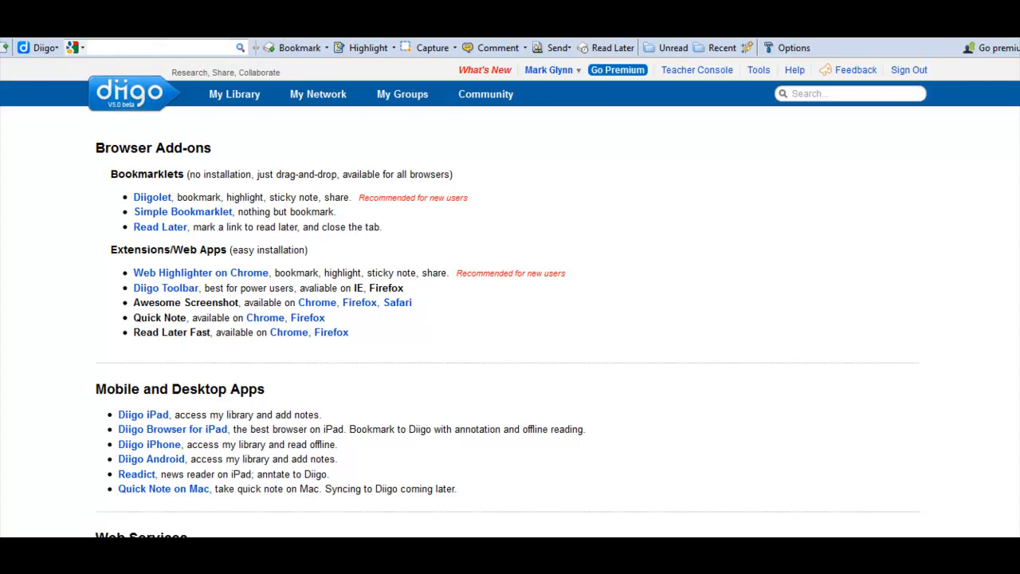
mouse_move(757, 91)
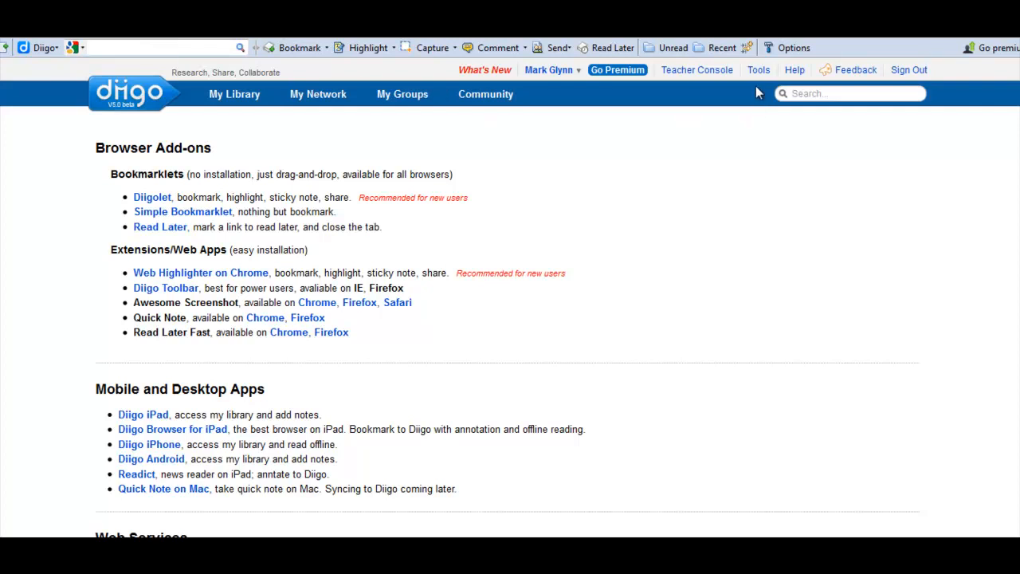
mouse_move(587, 250)
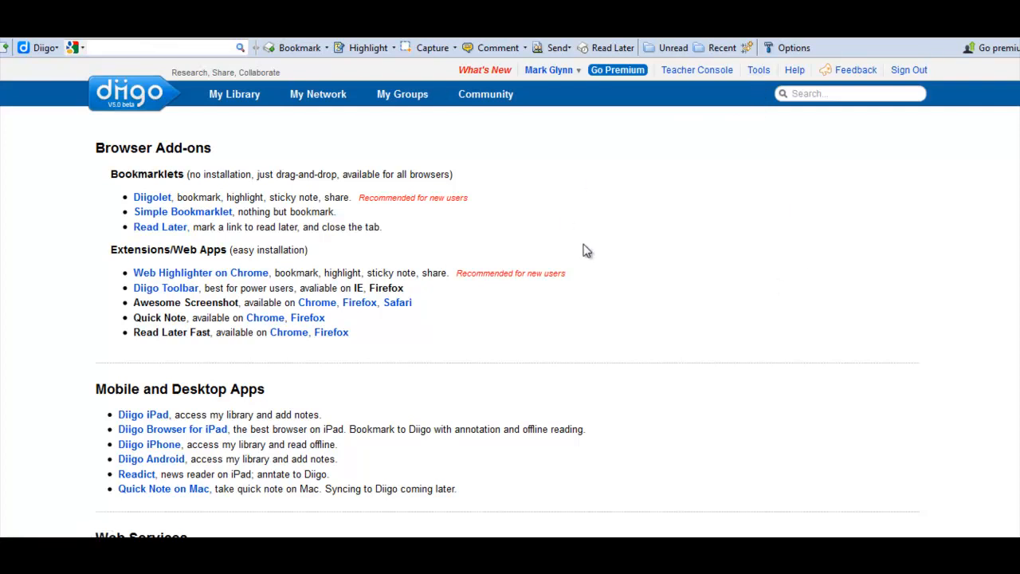
mouse_move(933, 254)
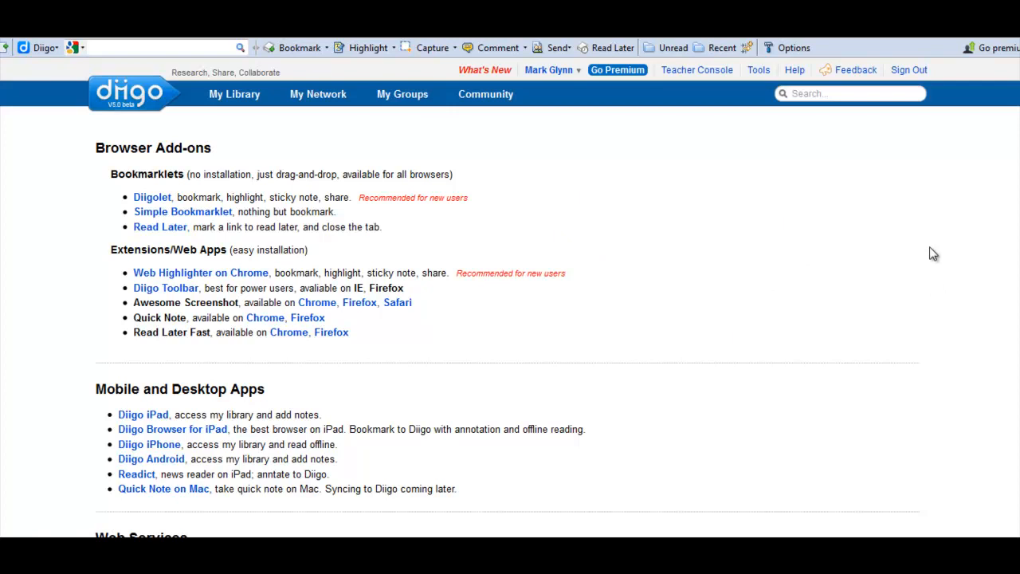
- Scroll the Diigo tools page down past add-ons and mobile apps to the Web Services list
scroll("down", 3)
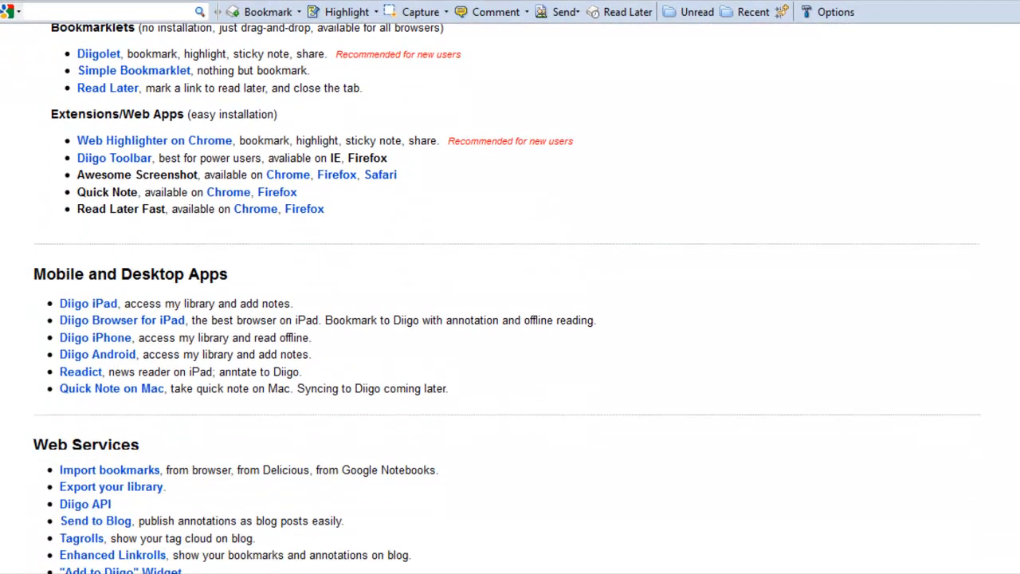
scroll("down", 3)
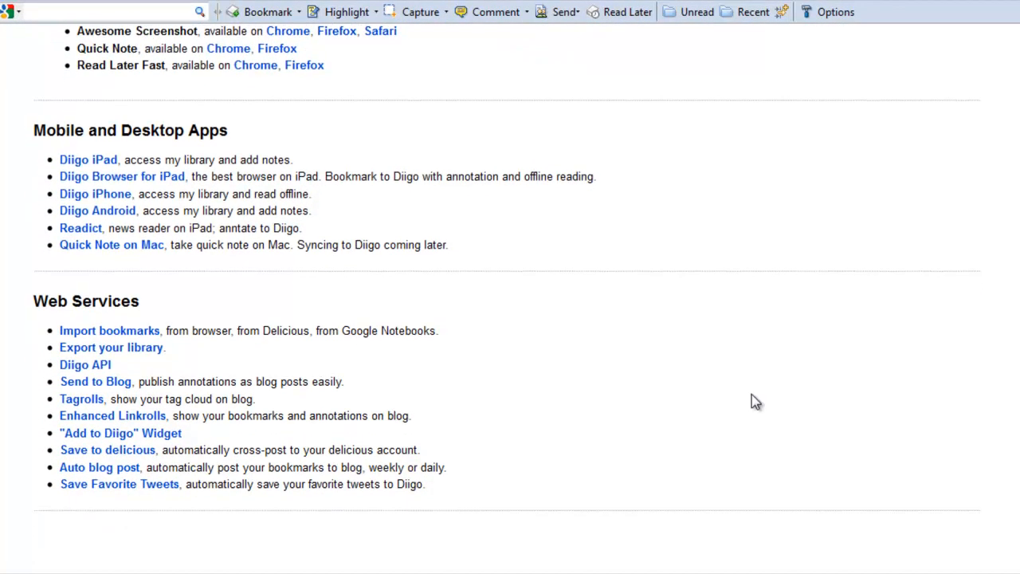
mouse_move(217, 479)
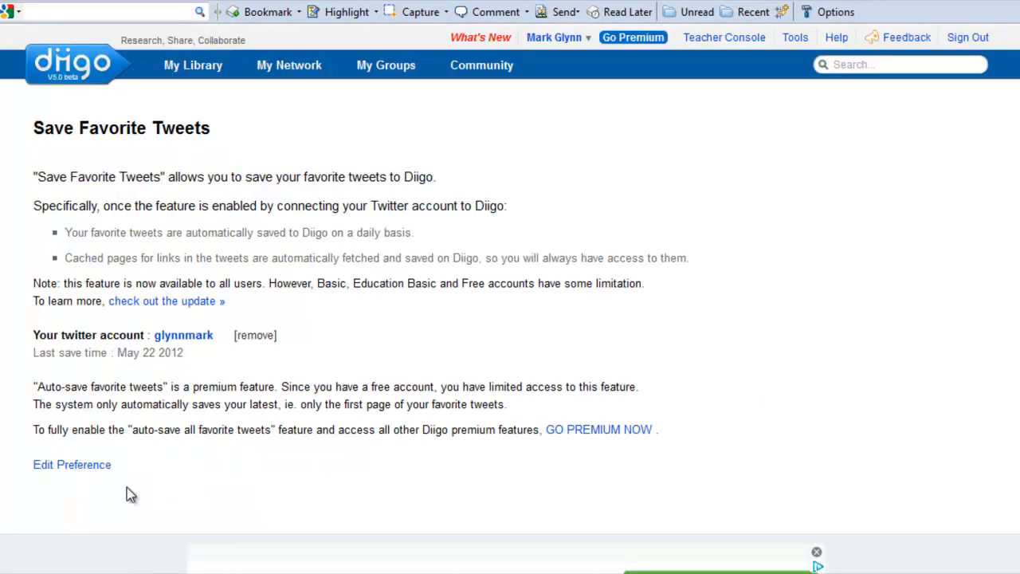
mouse_move(183, 351)
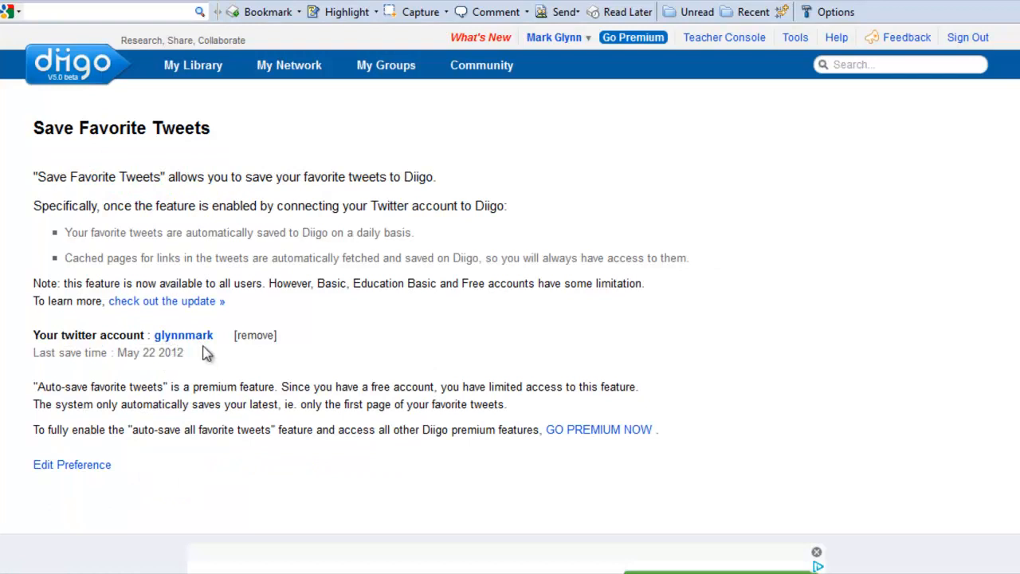
mouse_move(112, 429)
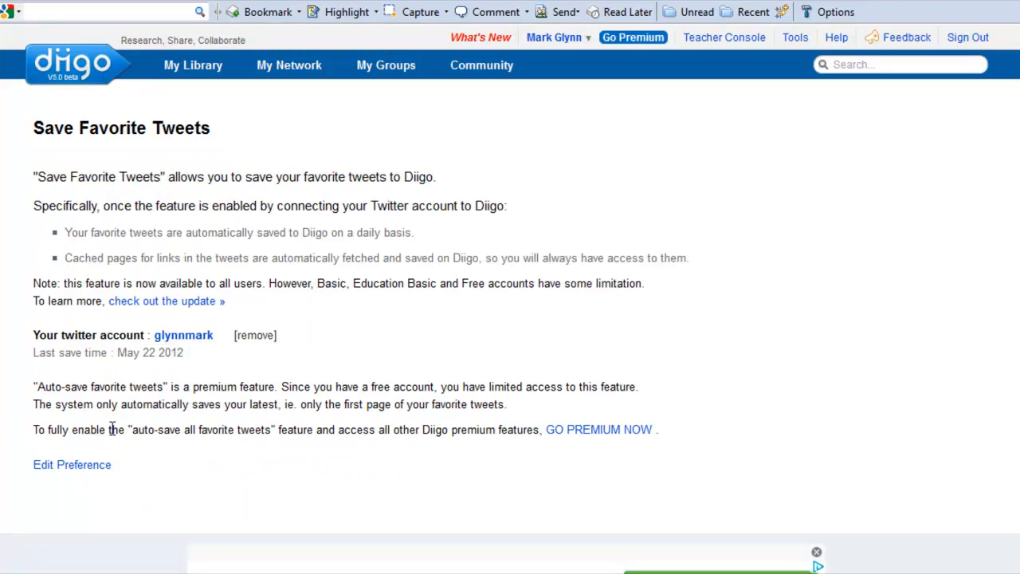
- Review the Save Favorite Tweets preferences: only link tweets, saved publicly, additional tag #tweet
left_click(71, 464)
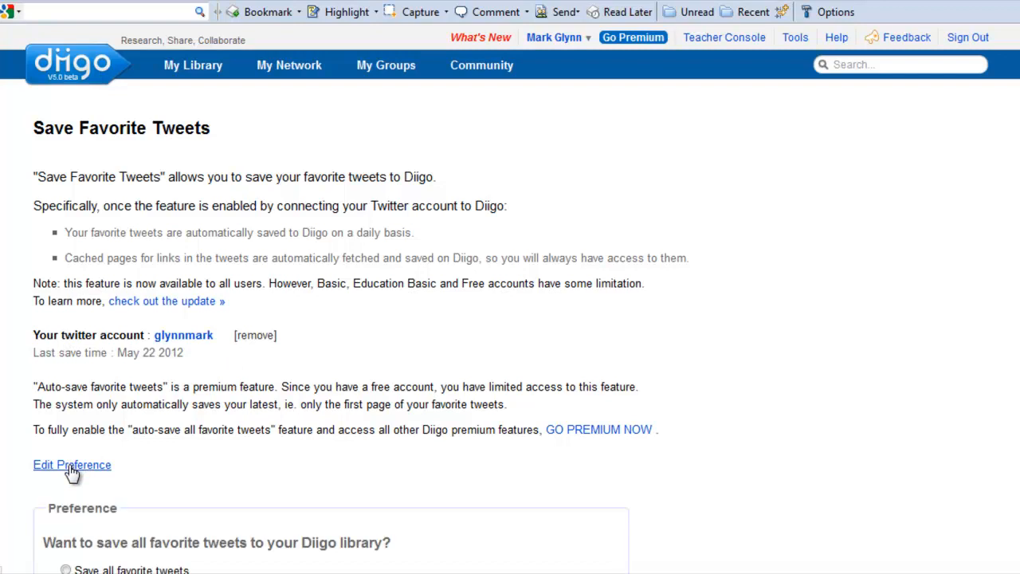
scroll("down", 3)
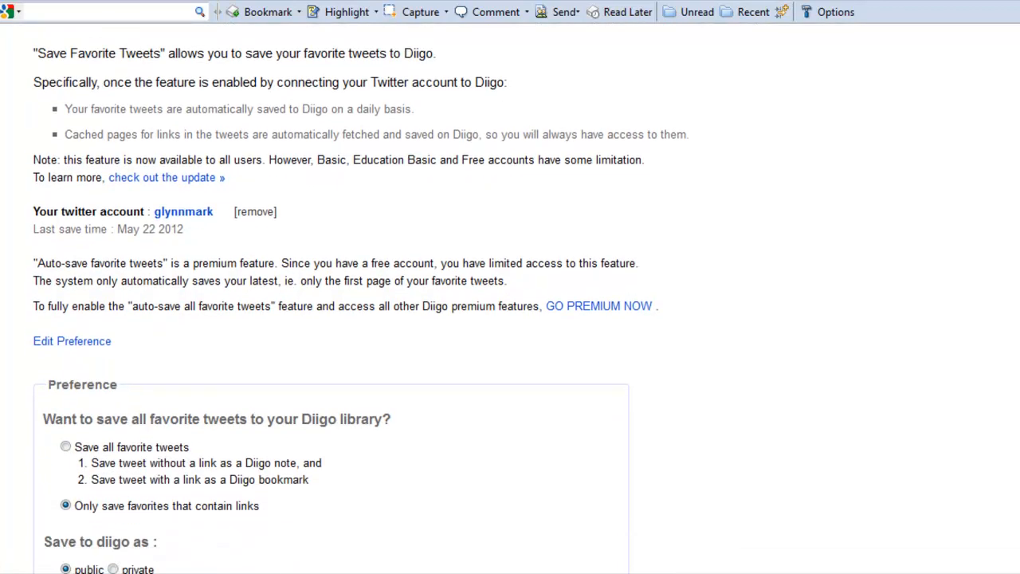
scroll("down", 3)
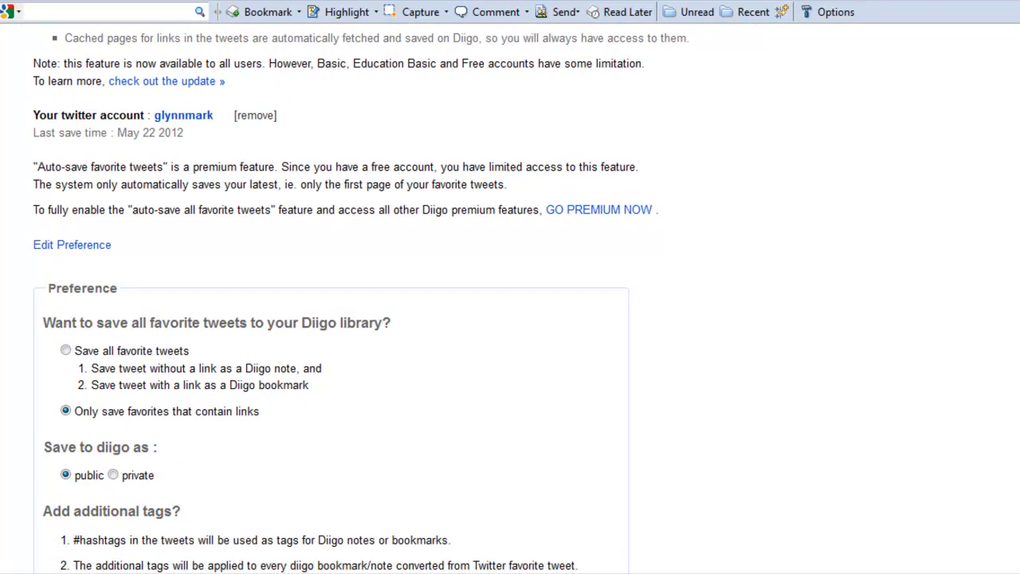
scroll("down", 3)
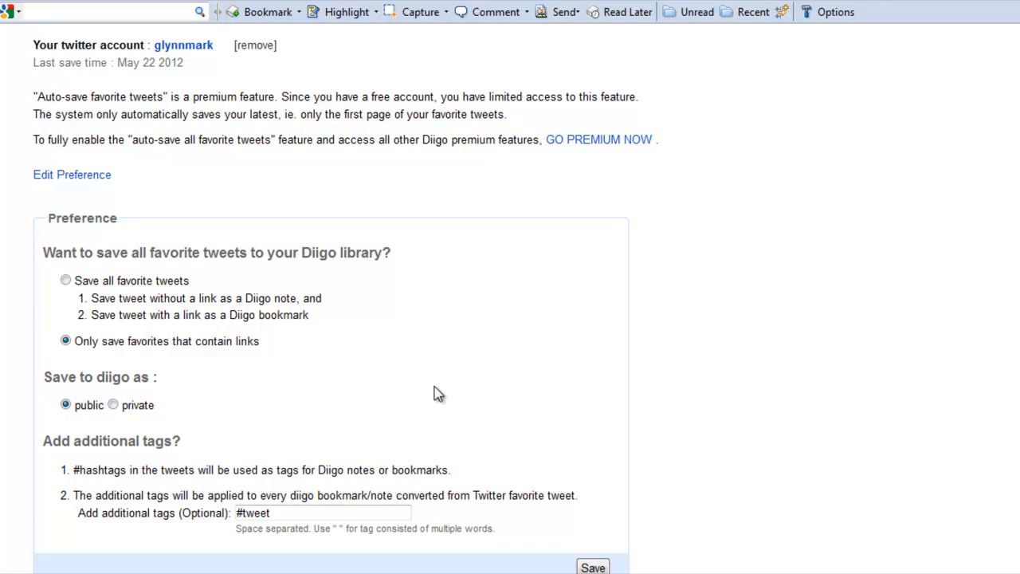
mouse_move(136, 360)
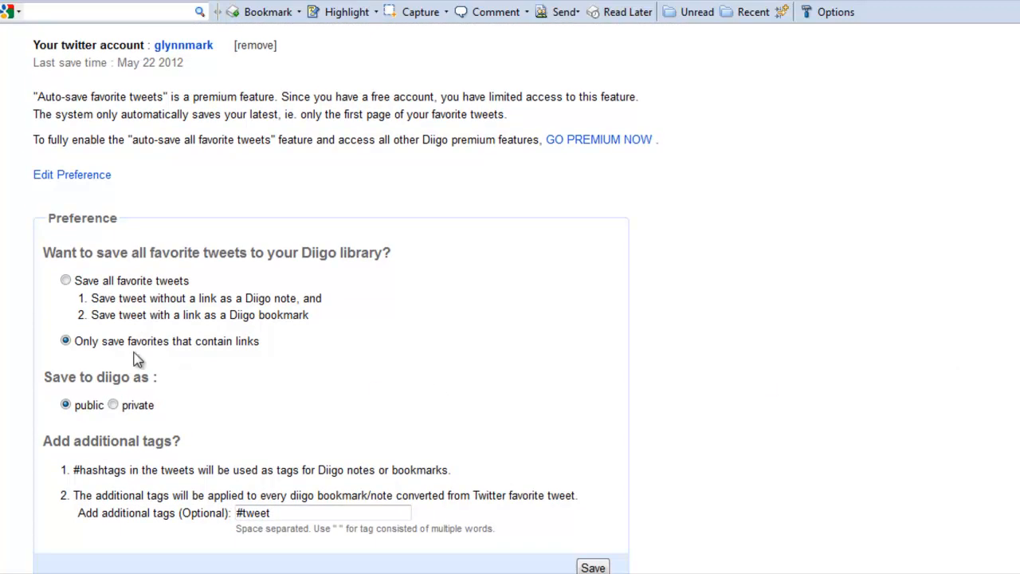
mouse_move(124, 359)
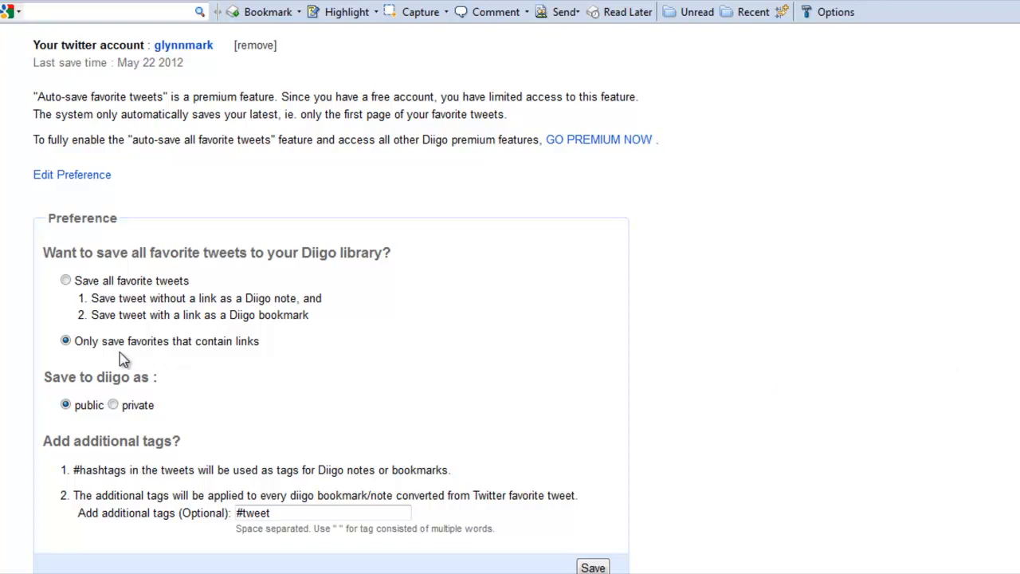
mouse_move(185, 361)
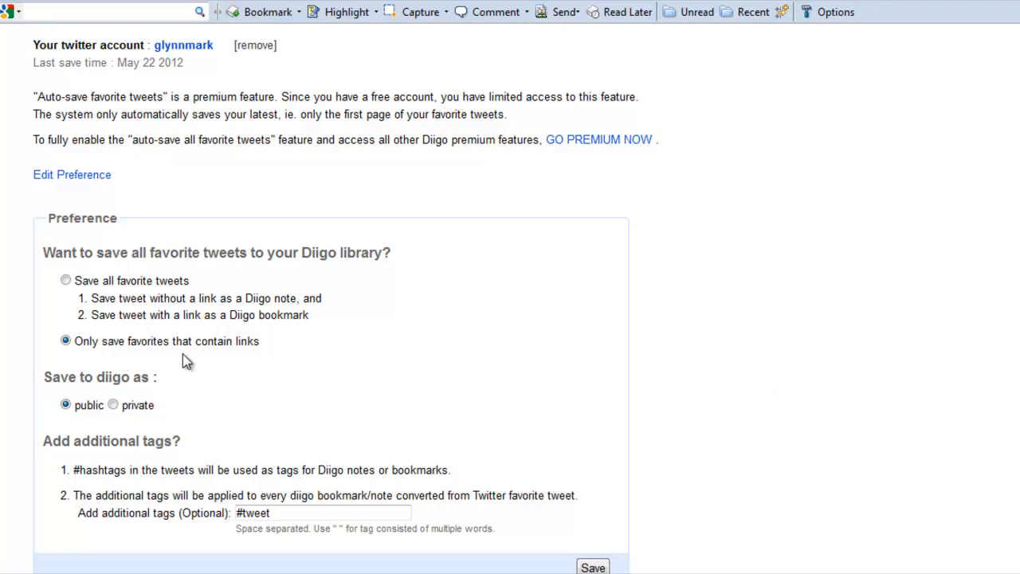
mouse_move(176, 369)
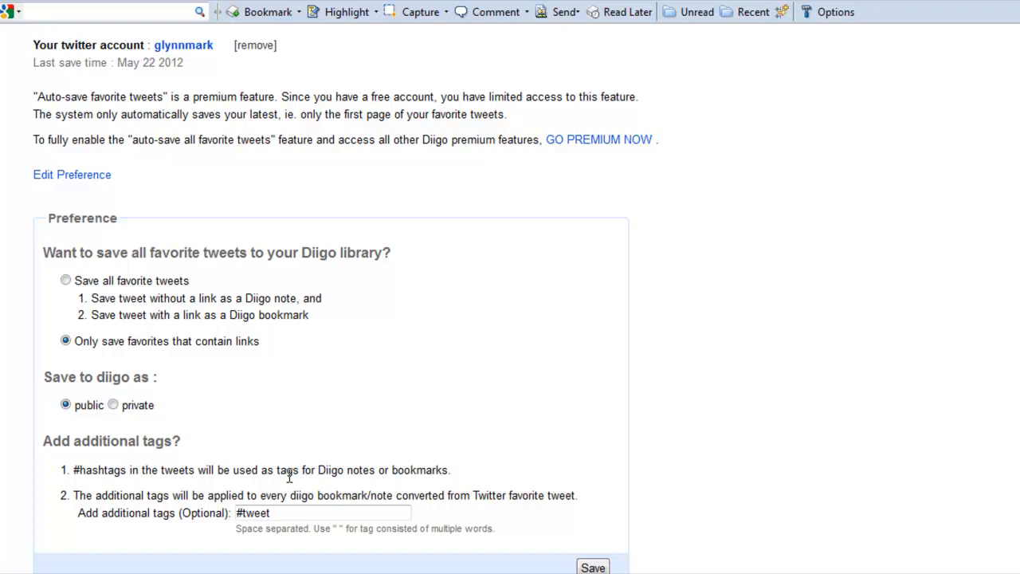
mouse_move(288, 527)
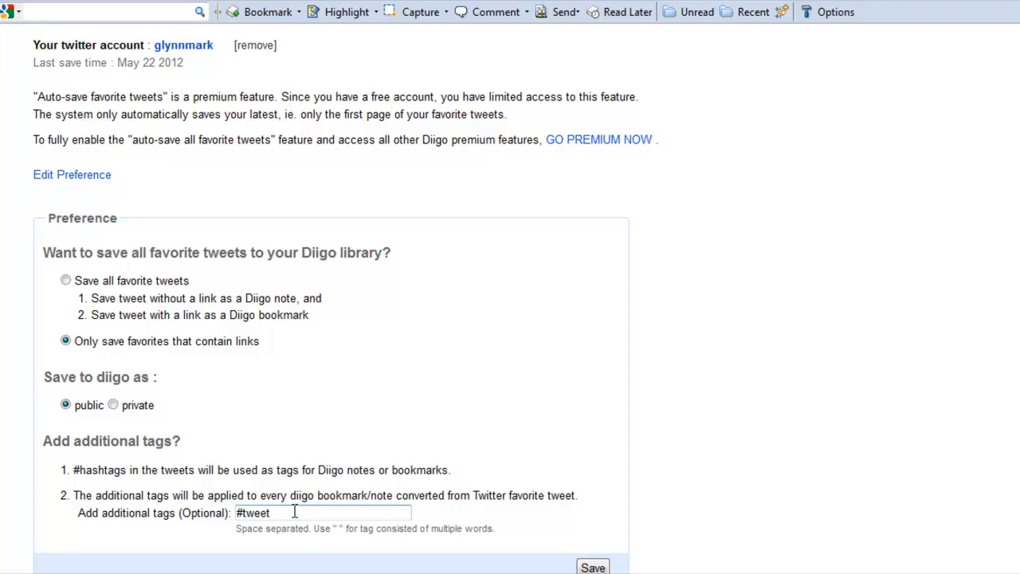
scroll("down", 3)
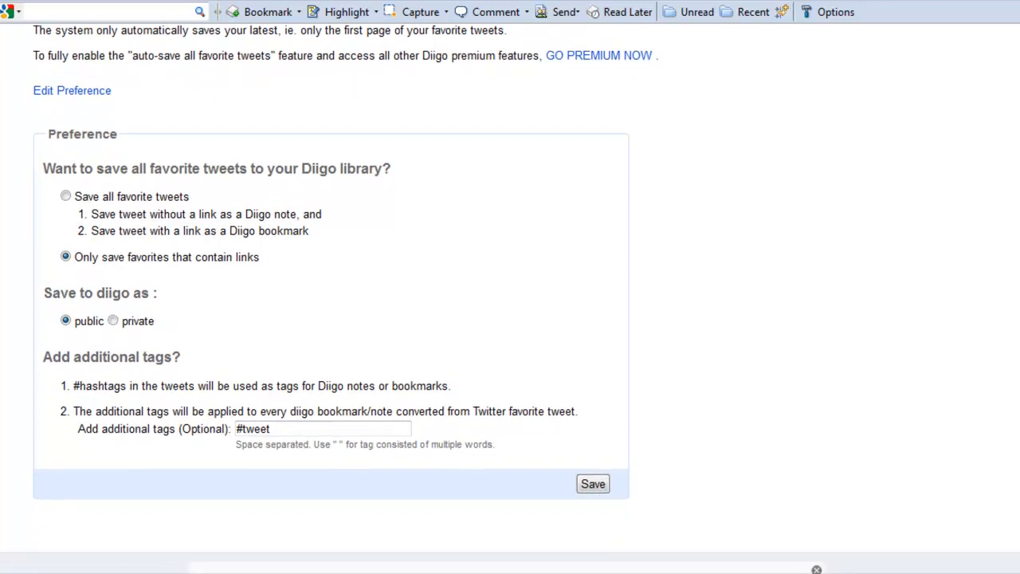